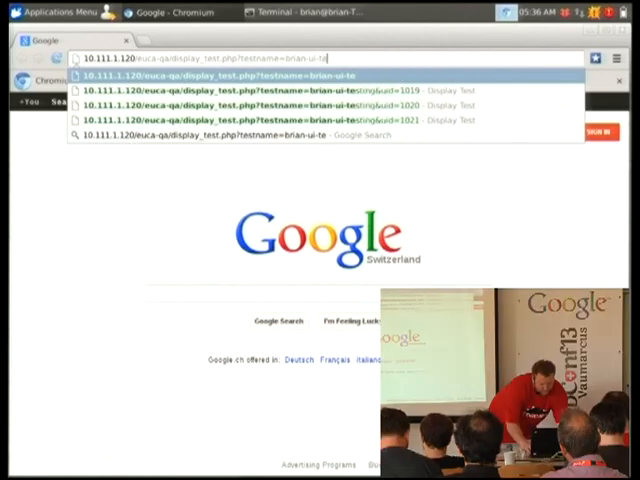
Step: Reach the console at 10.111.1.110, proceeding past the untrusted certificate warning
{"action": "type", "text": "10.111.1.120/euca-qa/"}
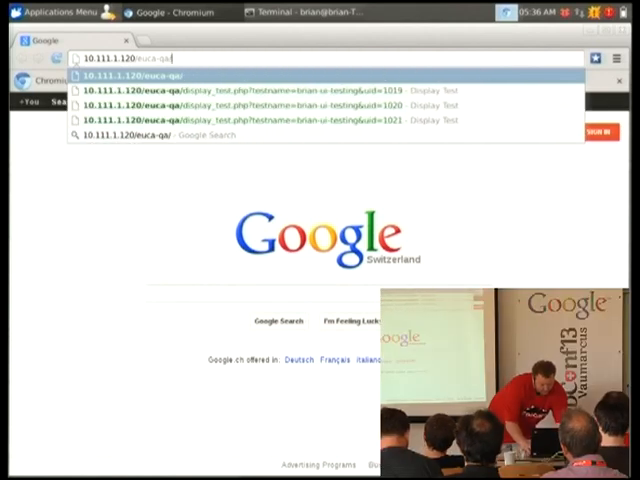
{"action": "key", "text": "BackSpace"}
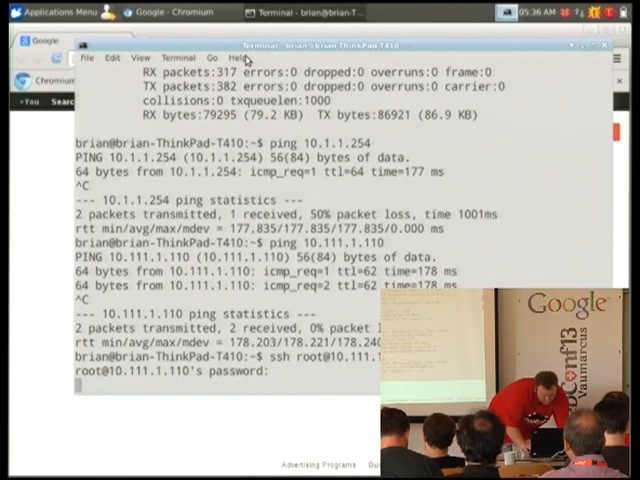
{"action": "key", "text": "Return"}
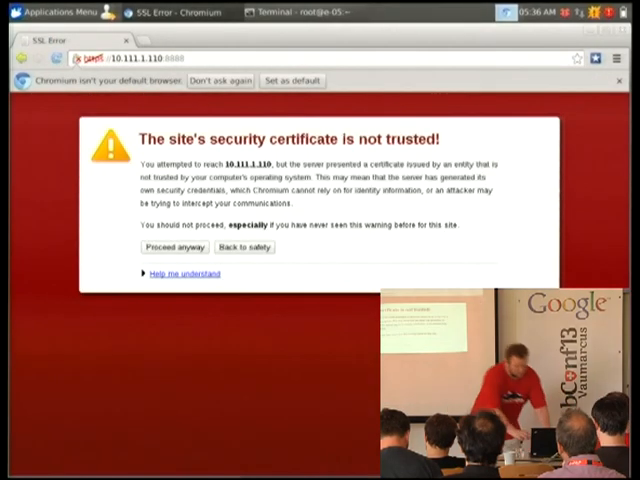
{"action": "left_click", "coordinate": [174, 246]}
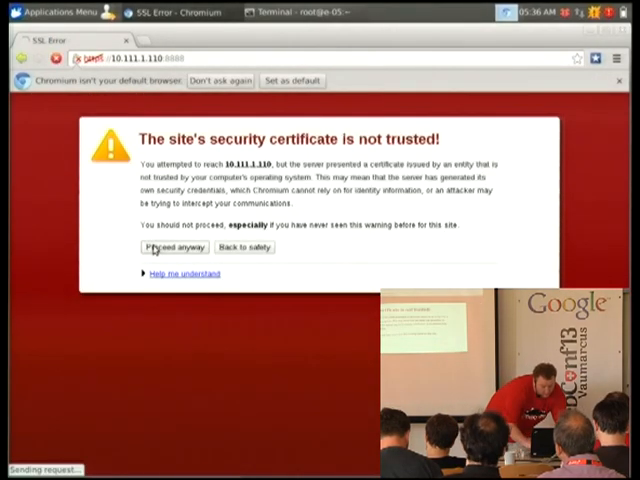
{"action": "left_click", "coordinate": [172, 246]}
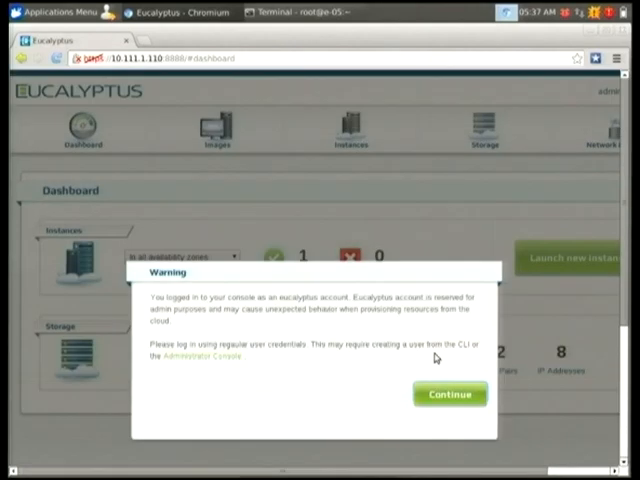
Step: Continue past the admin-account warning to the dashboard showing 1 running instance
{"action": "left_click", "coordinate": [448, 392]}
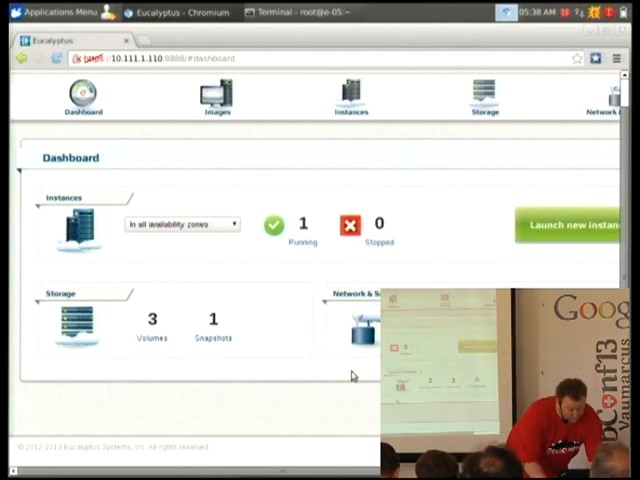
{"action": "mouse_move", "coordinate": [220, 296]}
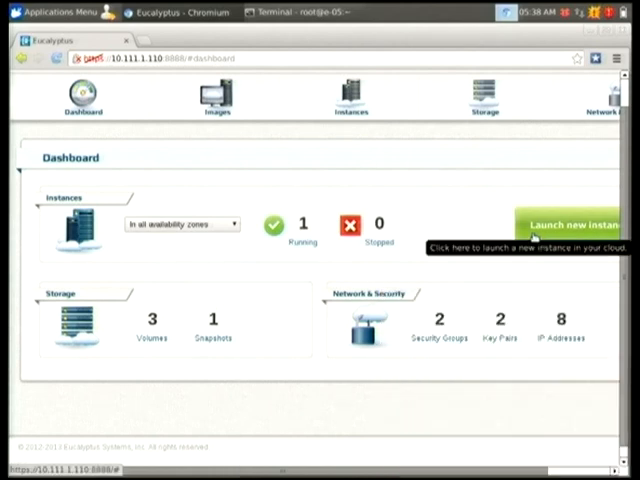
Step: Launch an instance from the precise server cloud image with a chosen size and key pair
{"action": "left_click", "coordinate": [564, 220]}
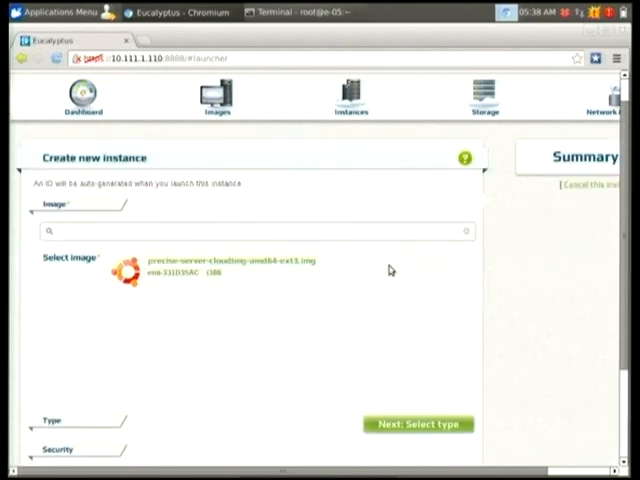
{"action": "mouse_move", "coordinate": [242, 270]}
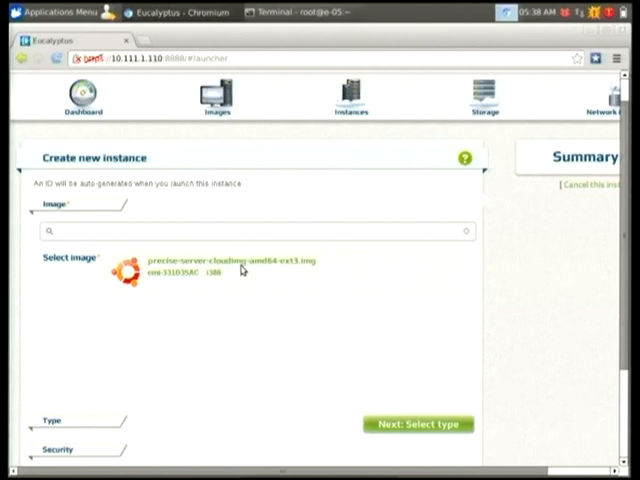
{"action": "left_click", "coordinate": [240, 270]}
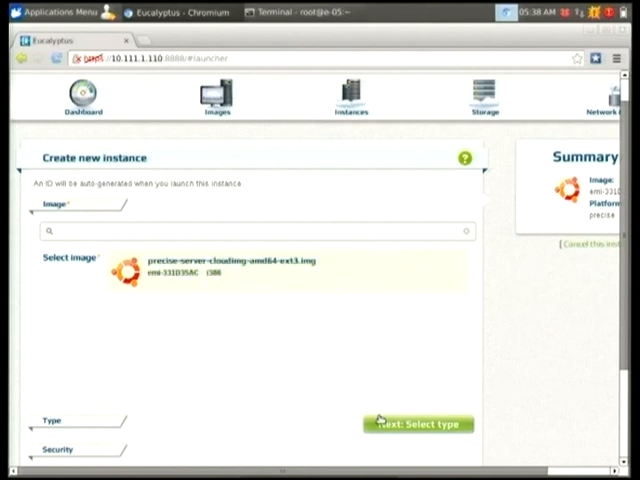
{"action": "left_click", "coordinate": [416, 424]}
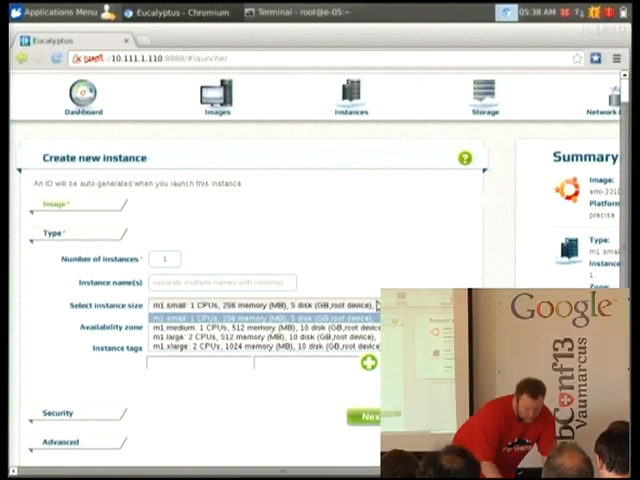
{"action": "left_click", "coordinate": [264, 304]}
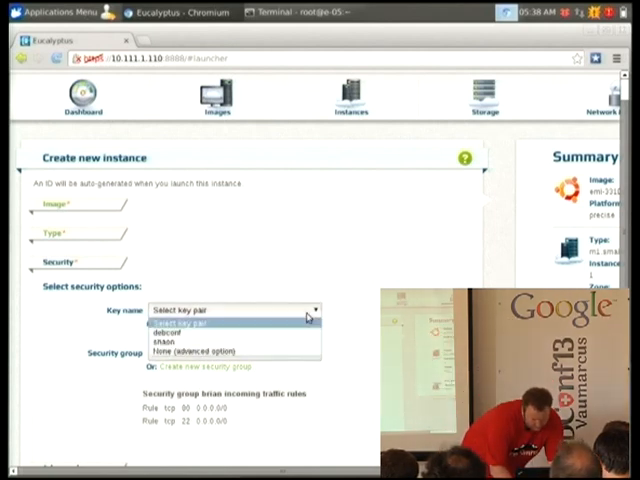
{"action": "left_click", "coordinate": [170, 332]}
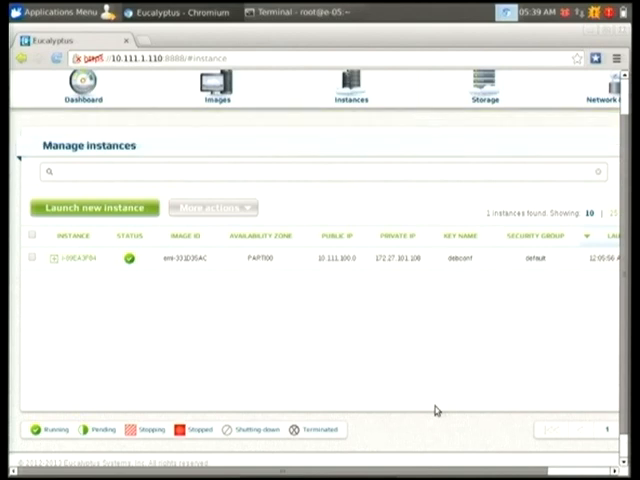
{"action": "mouse_move", "coordinate": [392, 364]}
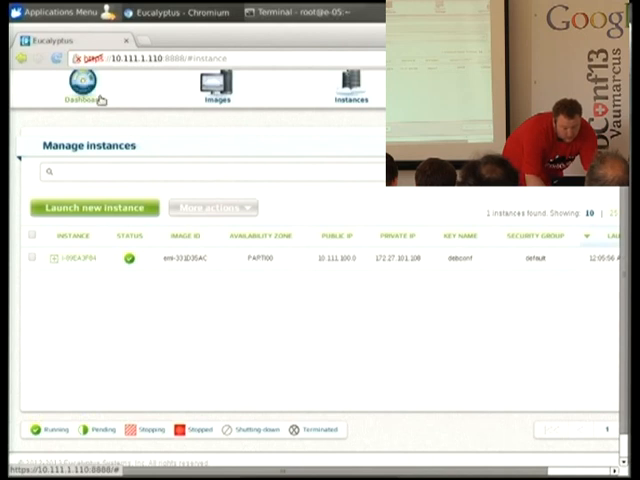
Step: Return to the dashboard and show the Volumes list with its three volumes
{"action": "left_click", "coordinate": [84, 90]}
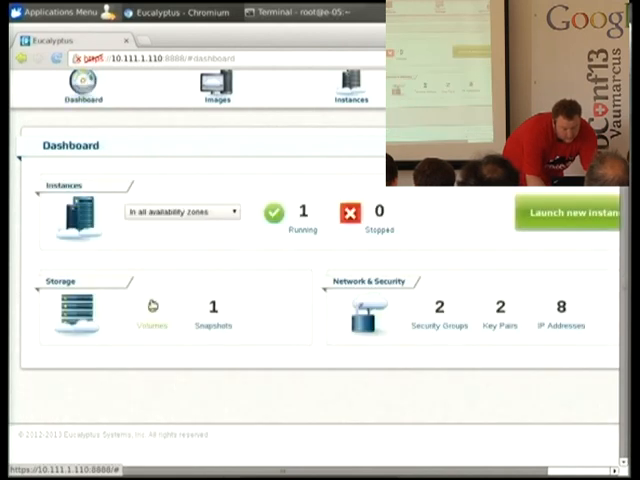
{"action": "left_click", "coordinate": [152, 310]}
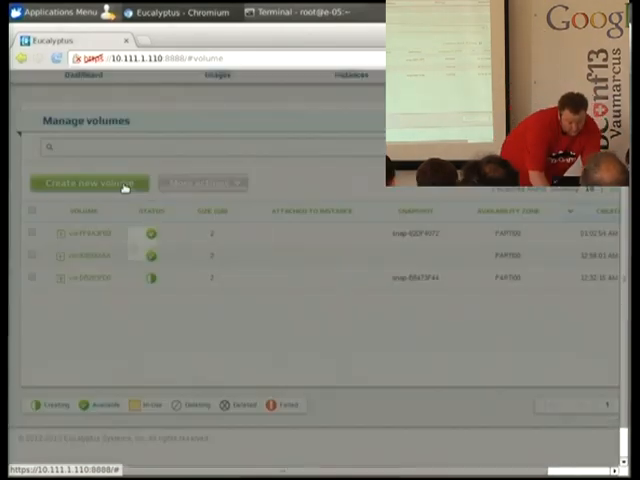
Step: Create a fourth volume and select it for further actions
{"action": "left_click", "coordinate": [88, 184]}
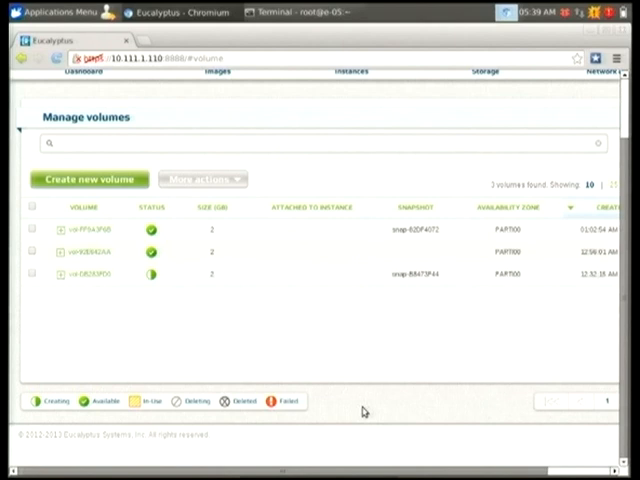
{"action": "scroll", "scroll_direction": "up", "scroll_amount": 3}
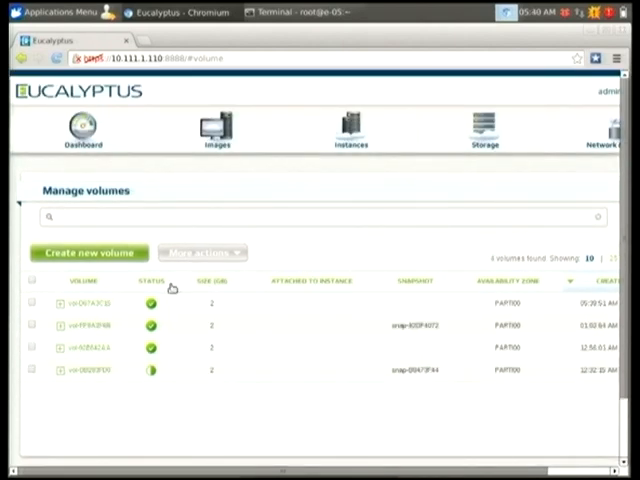
{"action": "mouse_move", "coordinate": [128, 300]}
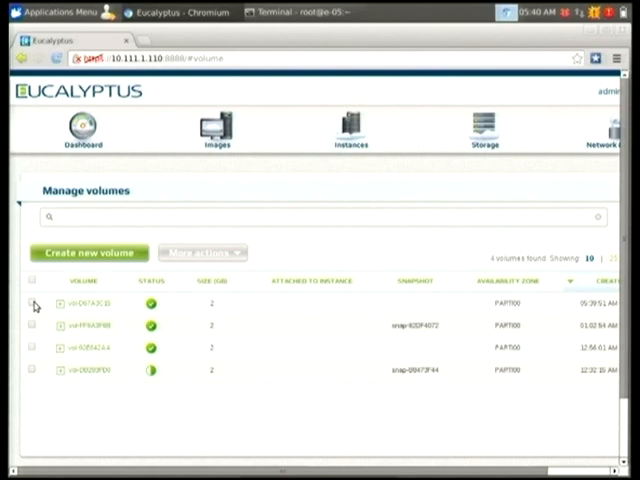
{"action": "left_click", "coordinate": [202, 252]}
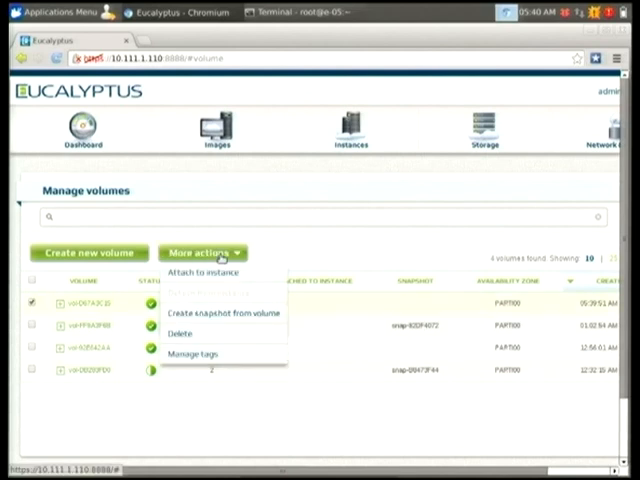
Step: Attach the new volume to the running instance as device /dev/vdb
{"action": "left_click", "coordinate": [204, 272]}
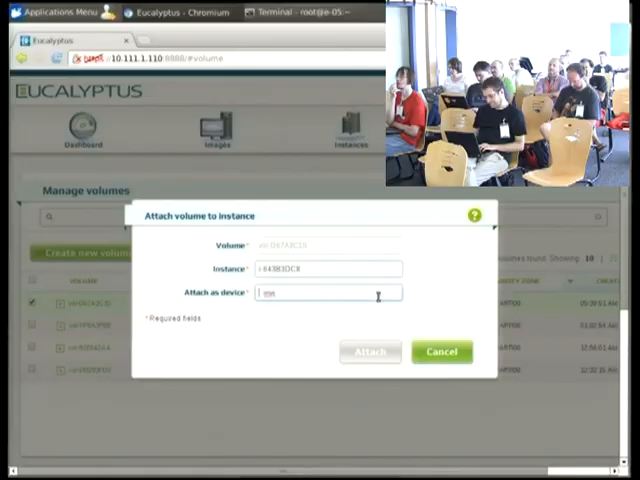
{"action": "type", "text": "/dev/vdb"}
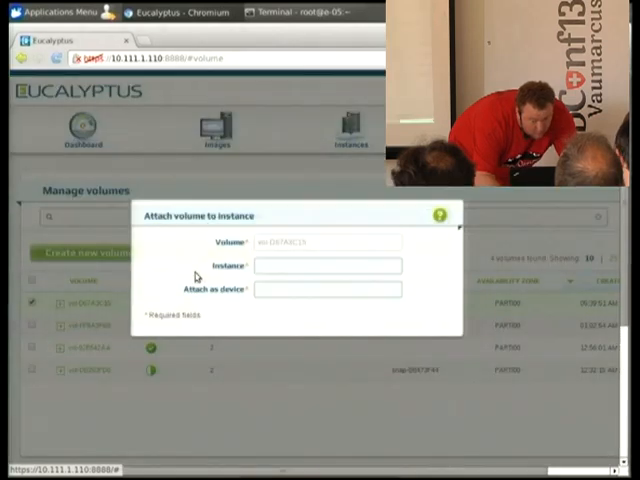
{"action": "left_click", "coordinate": [328, 268]}
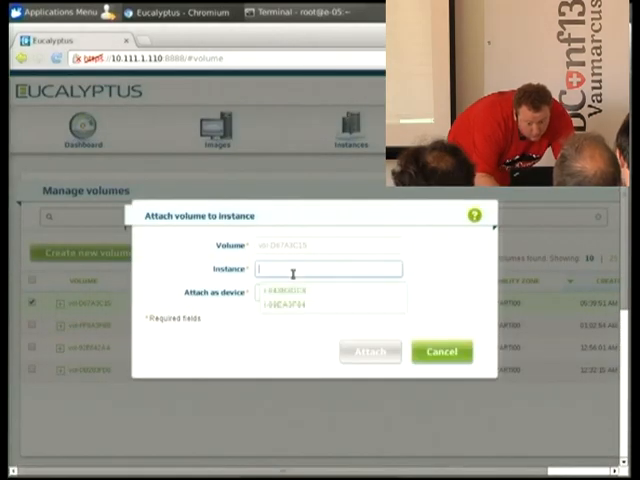
{"action": "left_click", "coordinate": [288, 290]}
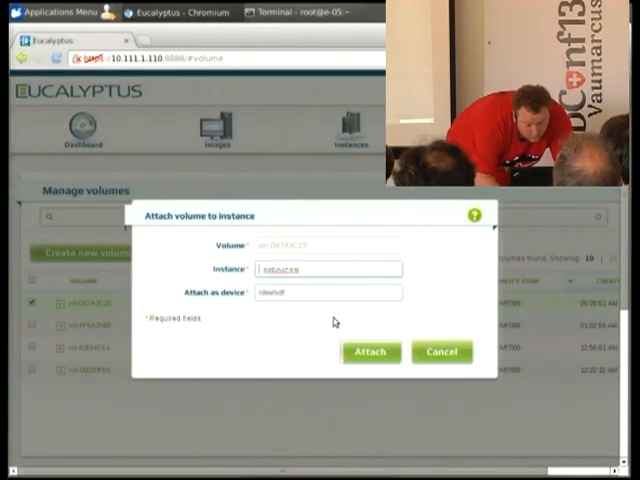
{"action": "left_click", "coordinate": [370, 352]}
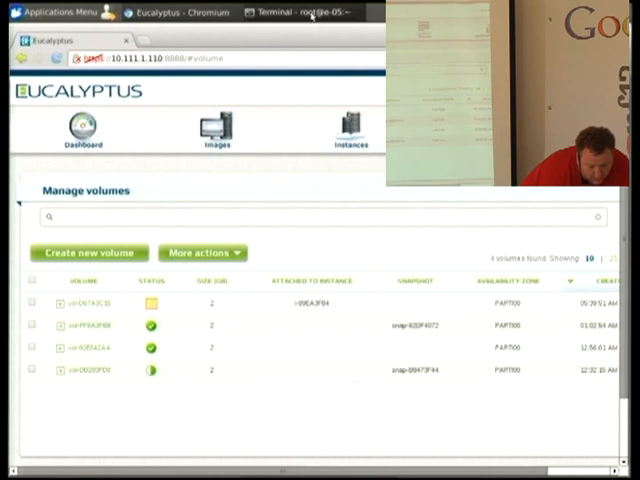
Step: Try euca-describe-instances in the terminal, which fails for a missing access key
{"action": "left_click", "coordinate": [290, 12]}
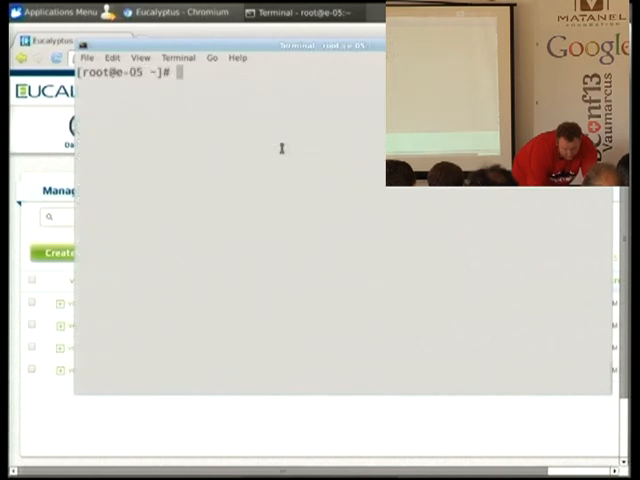
{"action": "type", "text": "ls"}
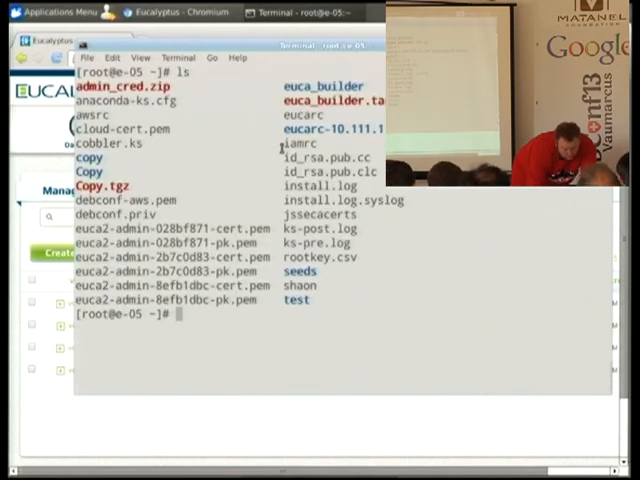
{"action": "type", "text": "euca-describe-"}
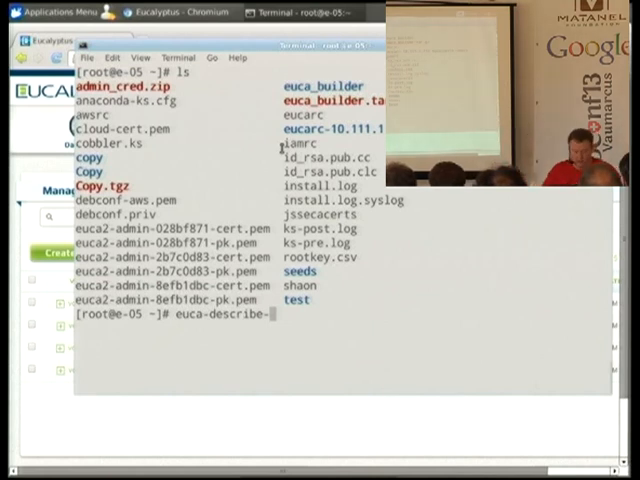
{"action": "type", "text": "instance"}
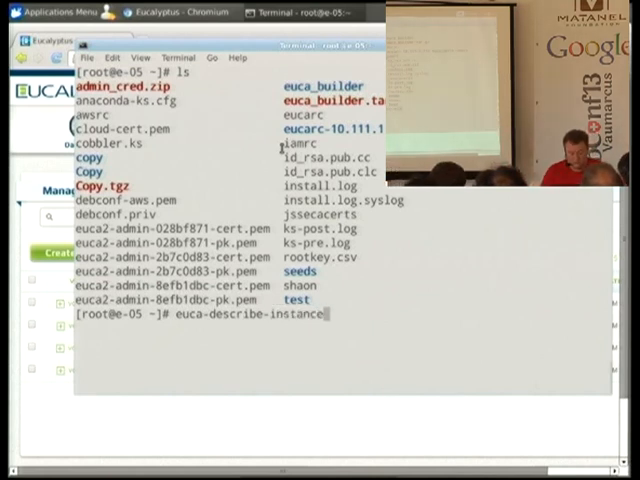
{"action": "key", "text": "Return"}
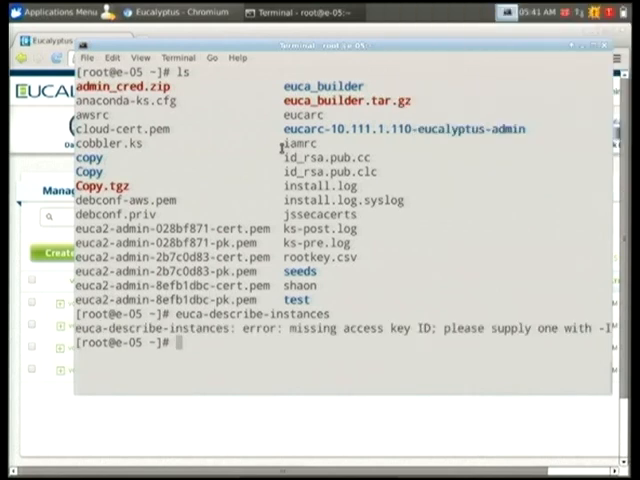
Step: Source eucarc and rerun euca-describe-instances to list the two instances
{"action": "type", "text": "source ecu"}
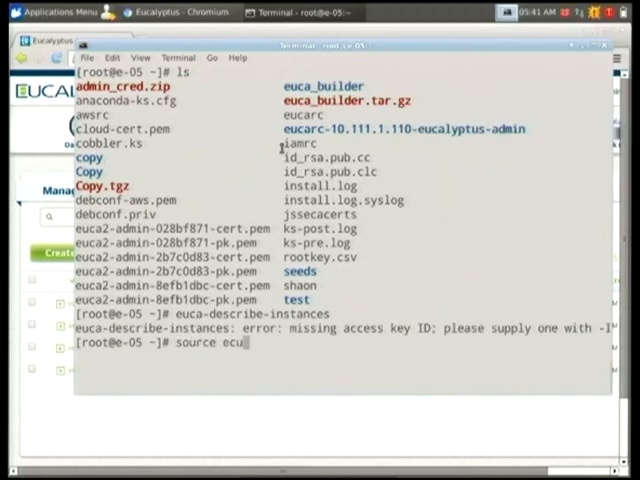
{"action": "key", "text": "Return"}
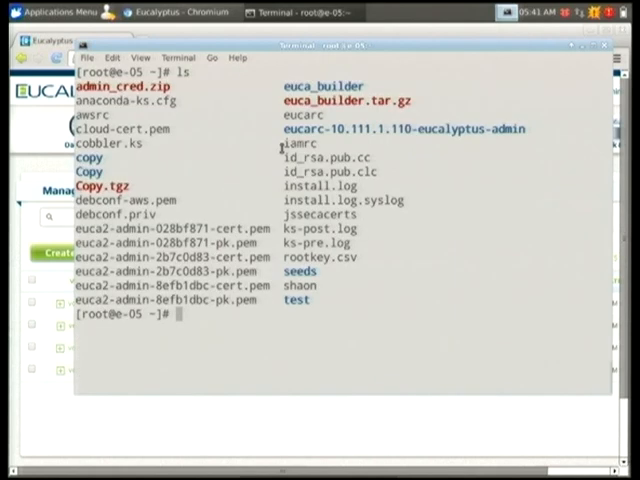
{"action": "type", "text": "s"}
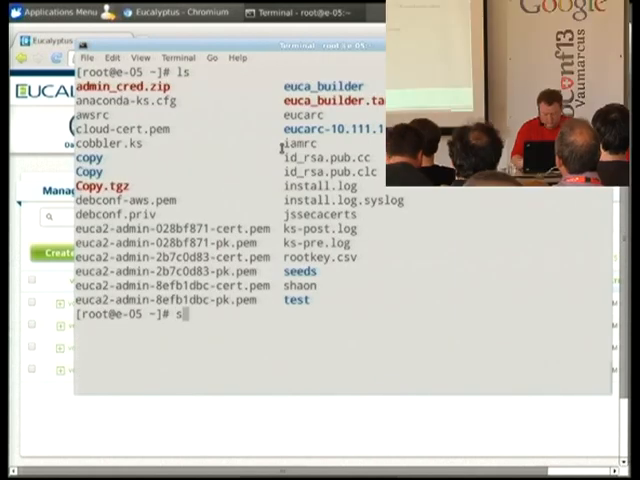
{"action": "type", "text": "ource eucarc"}
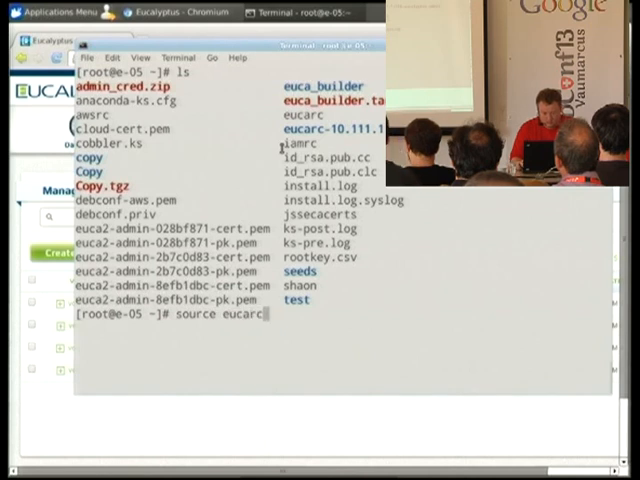
{"action": "key", "text": "Return"}
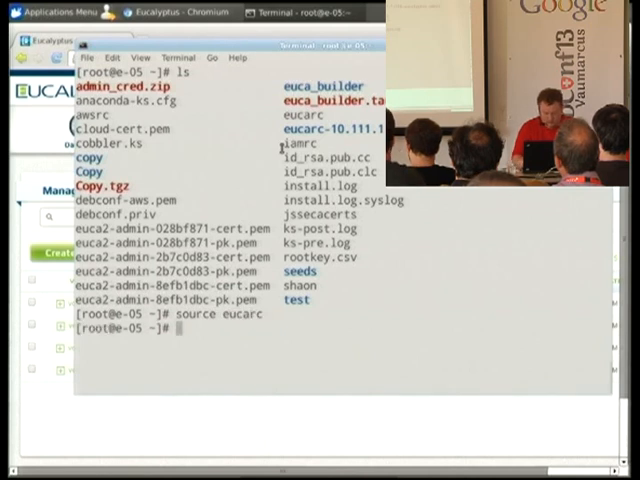
{"action": "type", "text": "euca-describe-"}
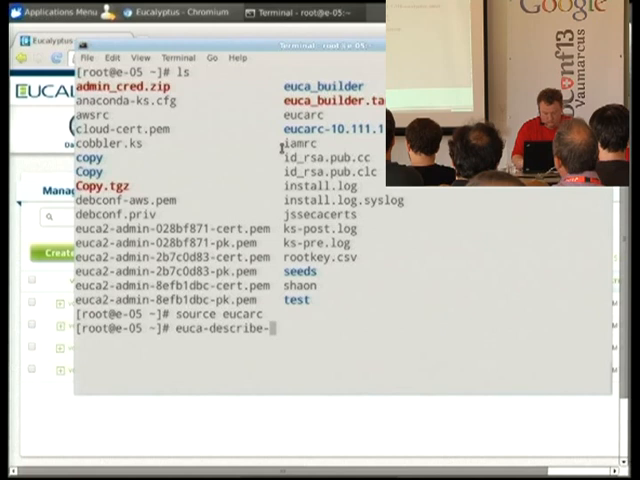
{"action": "key", "text": "Return"}
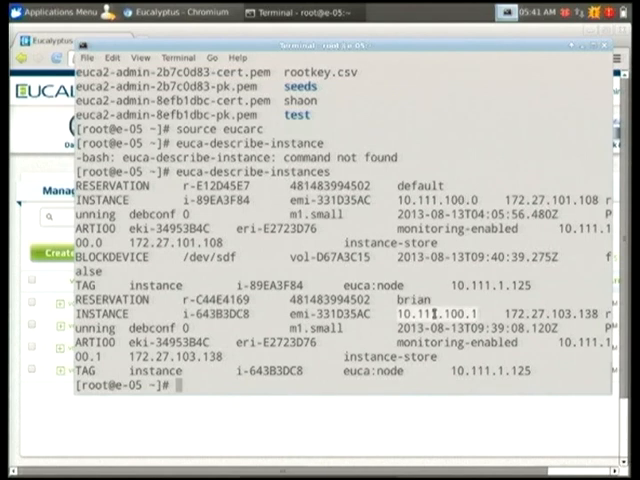
Step: SSH as root into 10.111.100.1 with the debconf.priv key after a wrong-key attempt
{"action": "type", "text": "ssh -i debconf"}
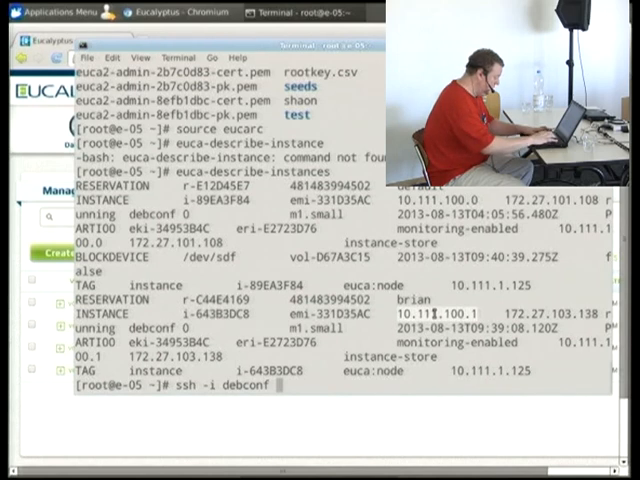
{"action": "type", "text": "root@"}
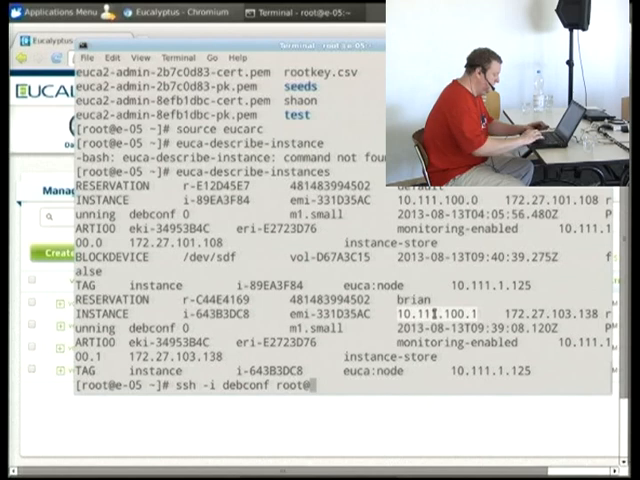
{"action": "type", "text": "10.111.100.1"}
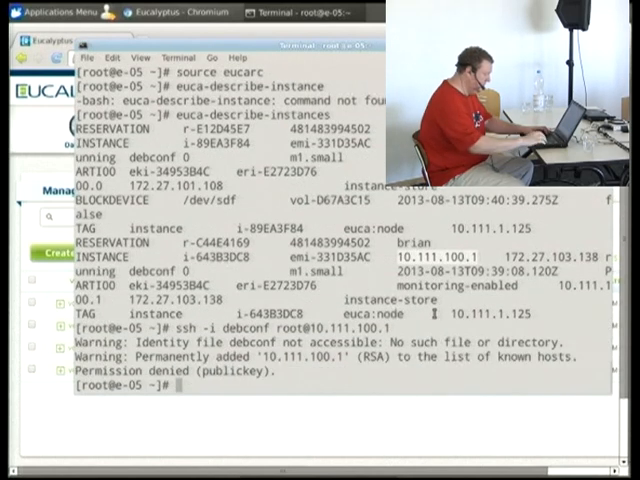
{"action": "type", "text": "ssh -i debconf root@10.111.100.1"}
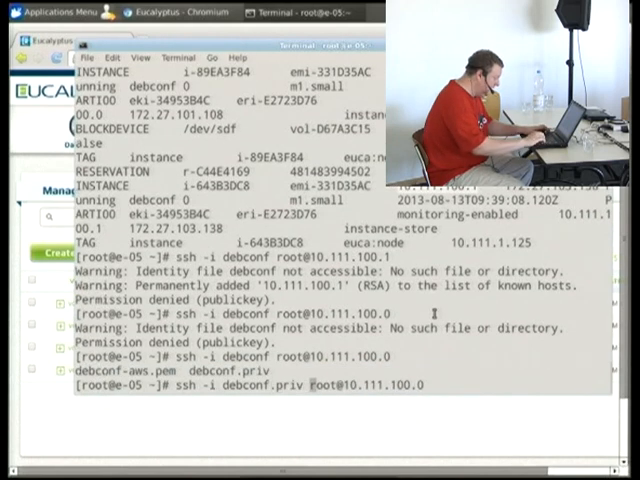
{"action": "type", "text": "1"}
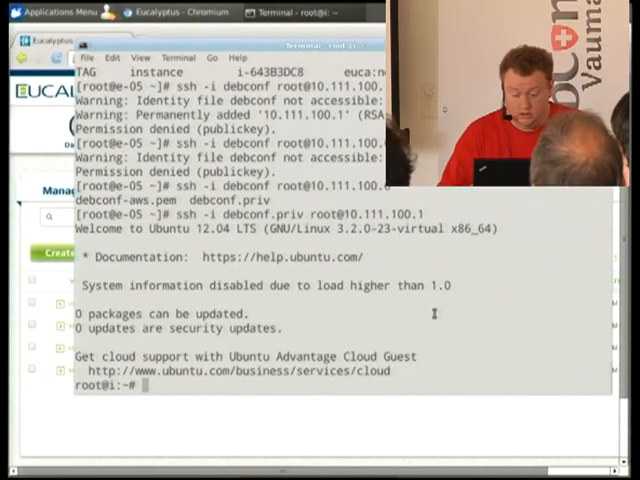
Step: Confirm /dev/vdb exists on the instance and format it with mkfs.ext4
{"action": "type", "text": "ls /dev/vda"}
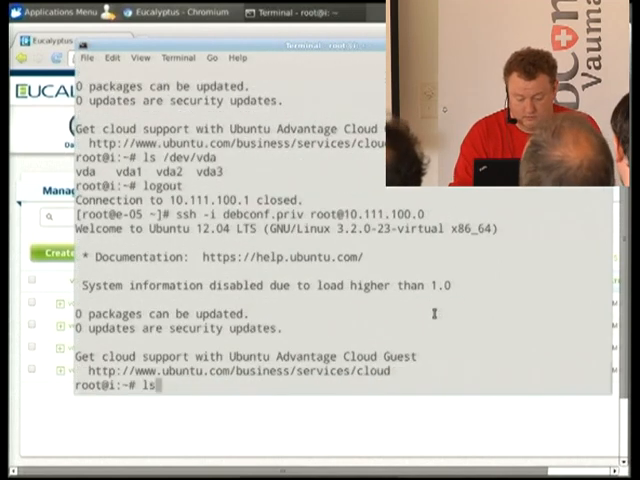
{"action": "type", "text": "/dev/vd"}
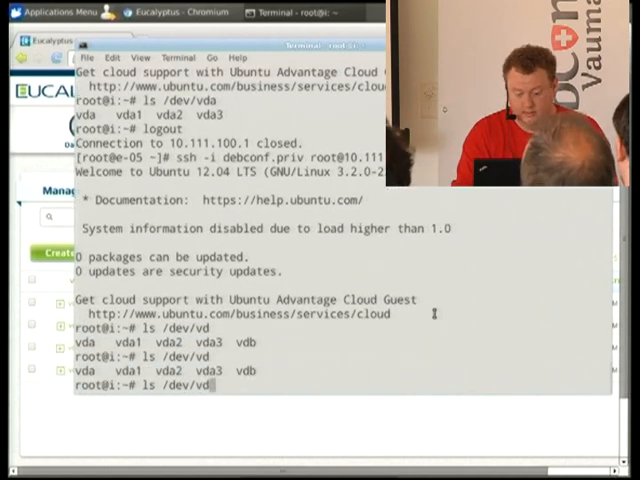
{"action": "type", "text": "b"}
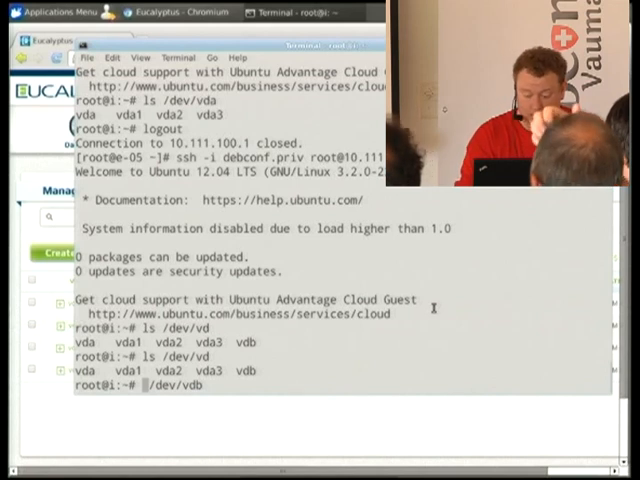
{"action": "type", "text": "mkfs."}
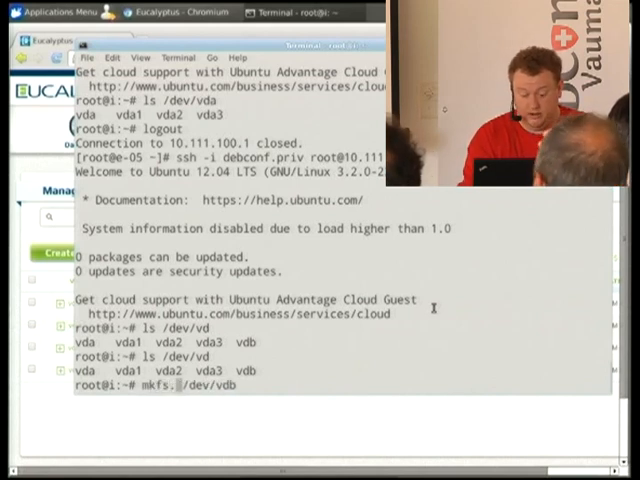
{"action": "type", "text": "ext4"}
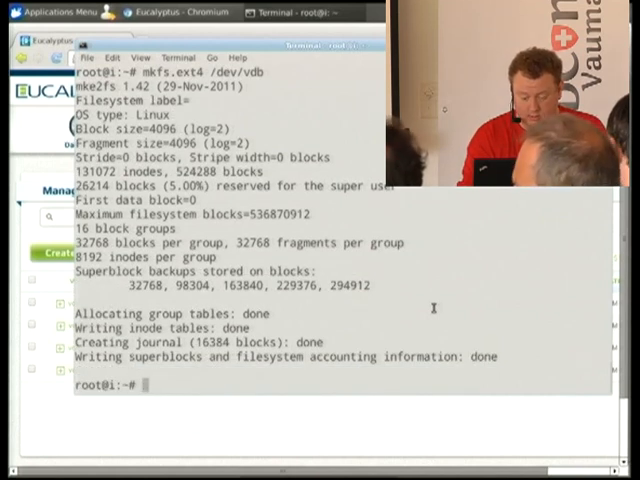
Step: Mount /dev/vdb as ext4 at /mnt/test and change into it
{"action": "type", "text": "mount -"}
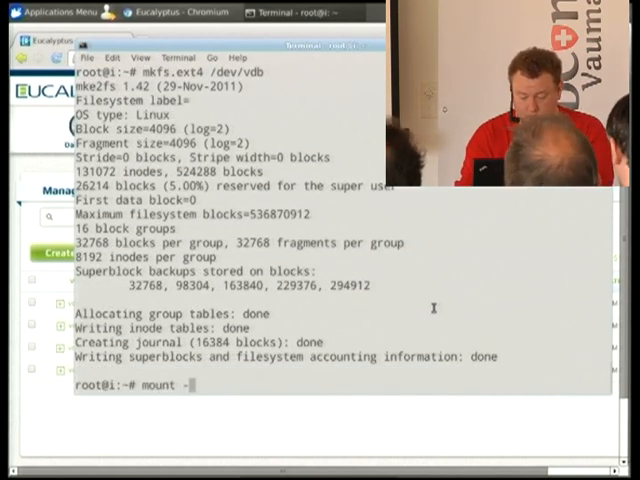
{"action": "type", "text": "-t ext4 /dev/vda"}
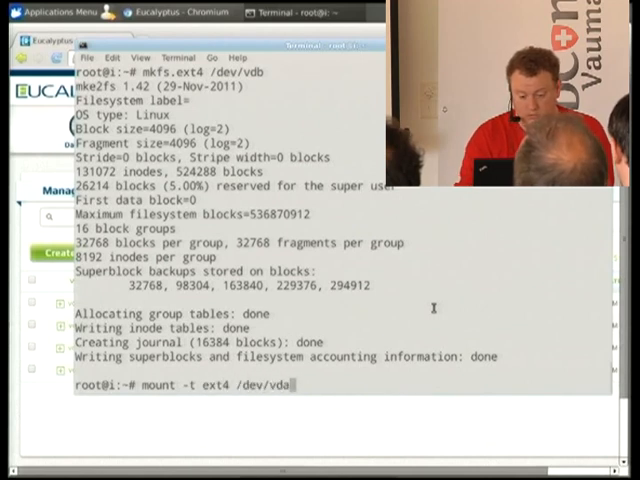
{"action": "type", "text": "b"}
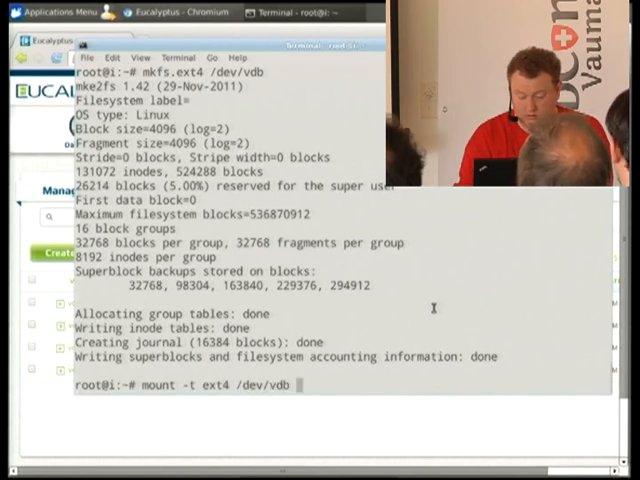
{"action": "type", "text": "/mnt/test"}
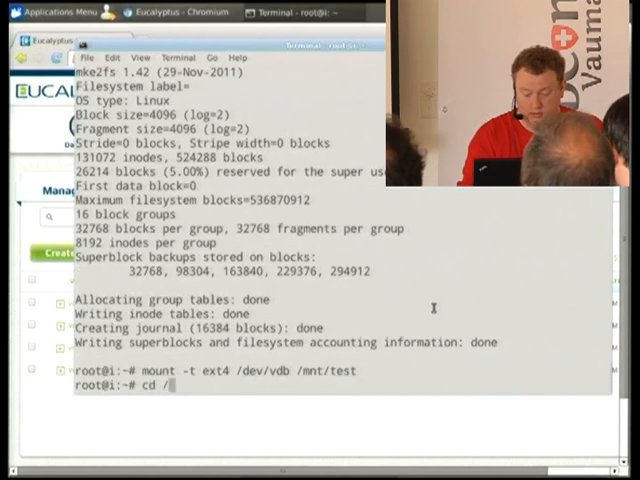
{"action": "type", "text": "mnt/test/"}
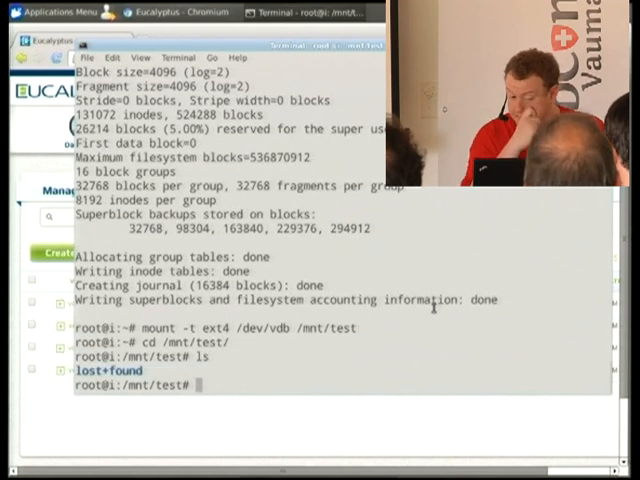
Step: Write a foobar file containing 'Debian Rocks', list it, then unmount test
{"action": "type", "text": "echo \"Debian Rocks\" >"}
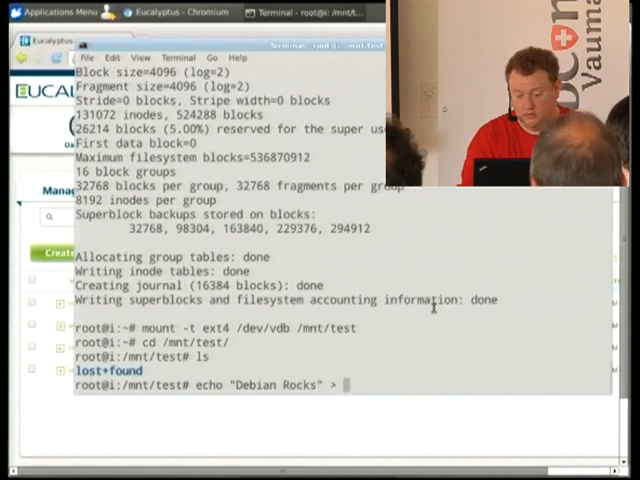
{"action": "type", "text": "foobar"}
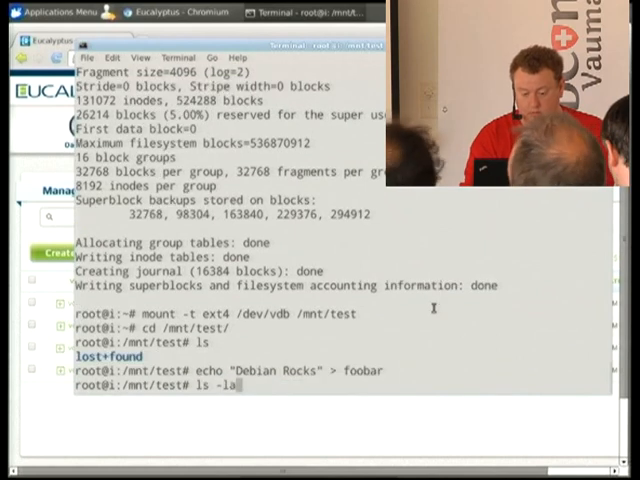
{"action": "key", "text": "Return"}
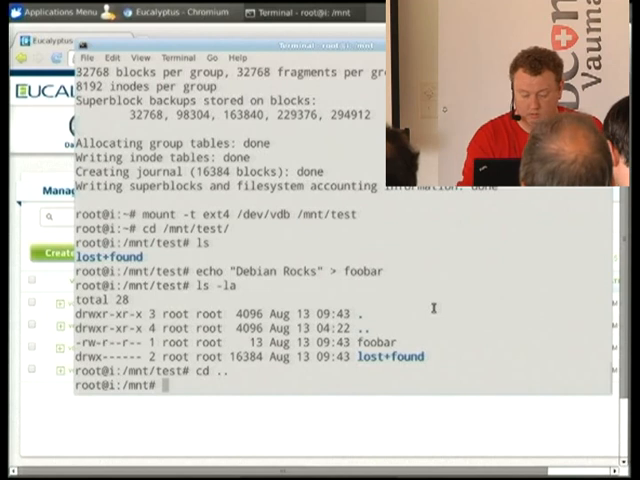
{"action": "type", "text": "umount test"}
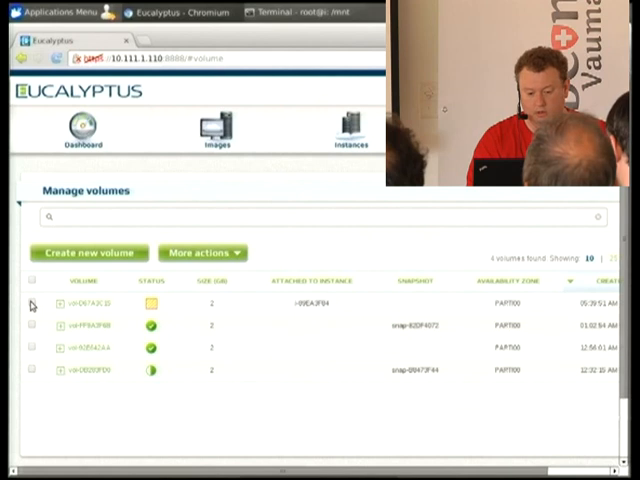
Step: Detach the attached volume from its instance, then view the dashboard showing 2 running instances and 4 volumes
{"action": "left_click", "coordinate": [200, 252]}
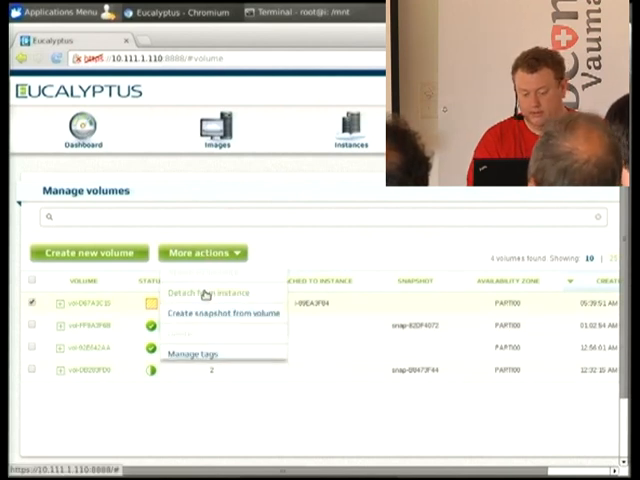
{"action": "left_click", "coordinate": [208, 292]}
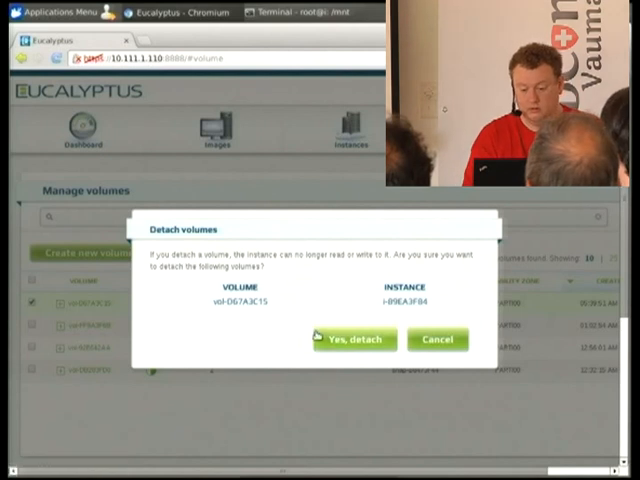
{"action": "left_click", "coordinate": [352, 340]}
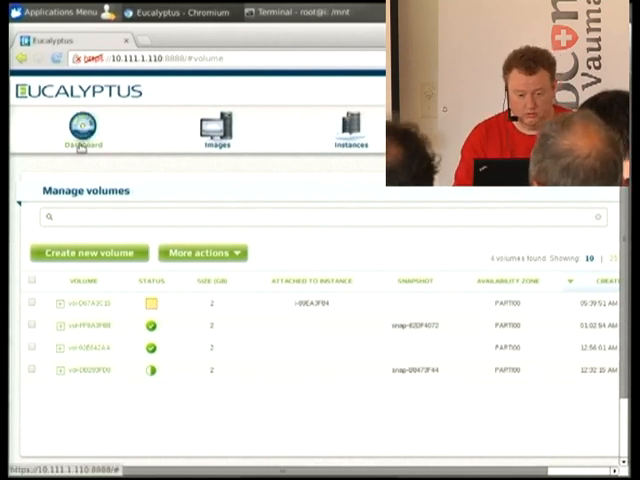
{"action": "left_click", "coordinate": [82, 136]}
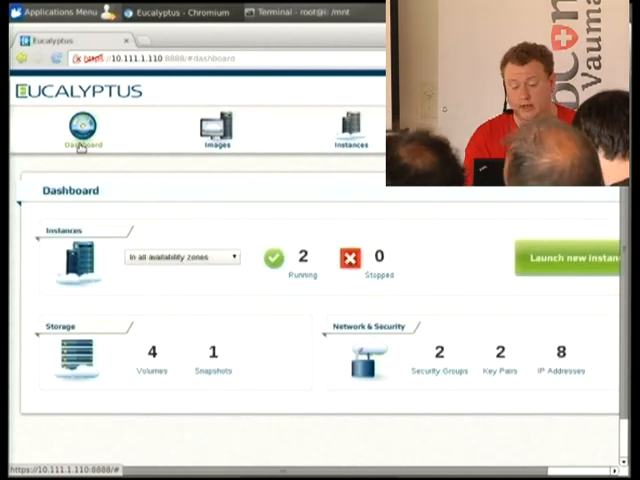
{"action": "mouse_move", "coordinate": [240, 156]}
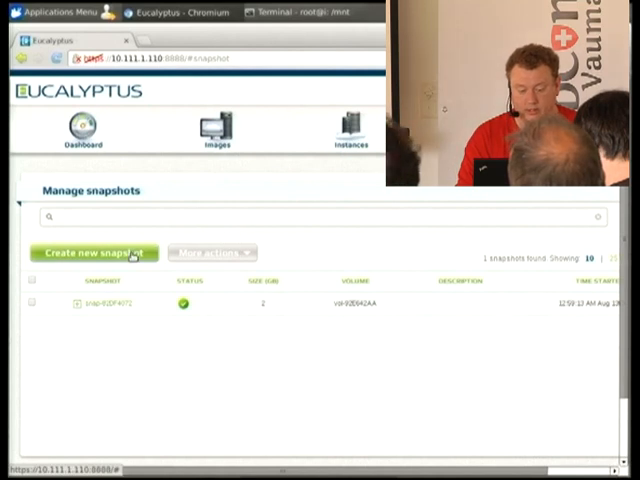
Step: Create a snapshot of the detached volume, giving two snapshots in the list
{"action": "left_click", "coordinate": [92, 252]}
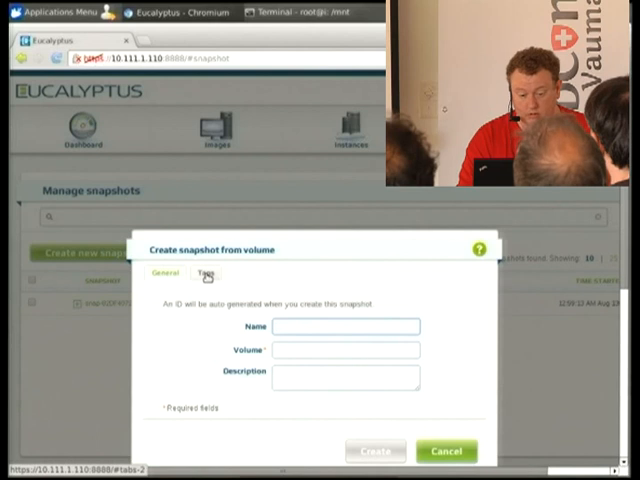
{"action": "left_click", "coordinate": [344, 350]}
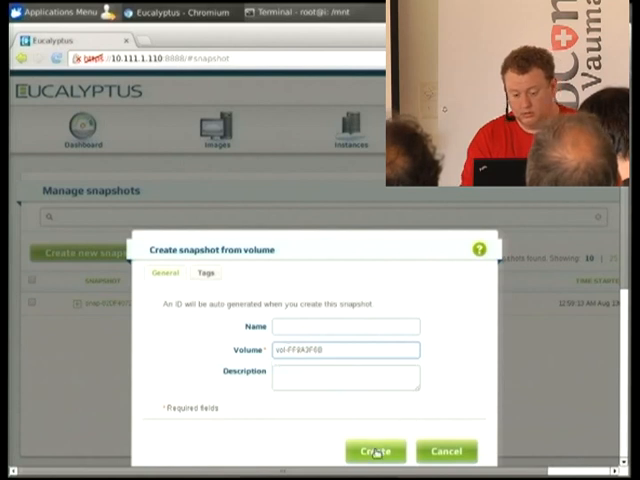
{"action": "left_click", "coordinate": [376, 452]}
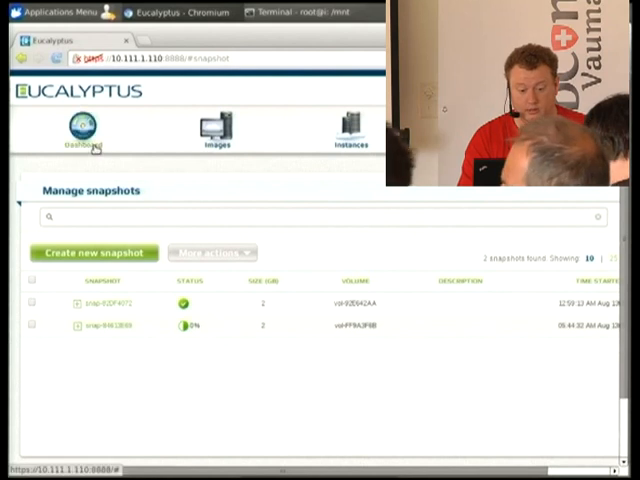
Step: Attempt to create a new volume from a snapshot, which fails with a 'Not Acceptable' error
{"action": "left_click", "coordinate": [82, 130]}
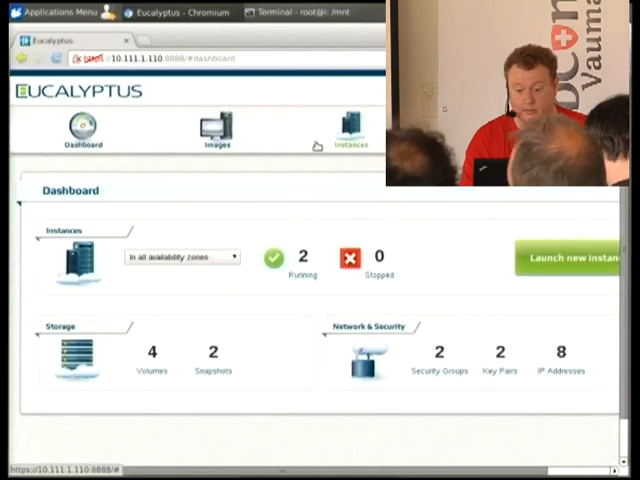
{"action": "left_click", "coordinate": [484, 130]}
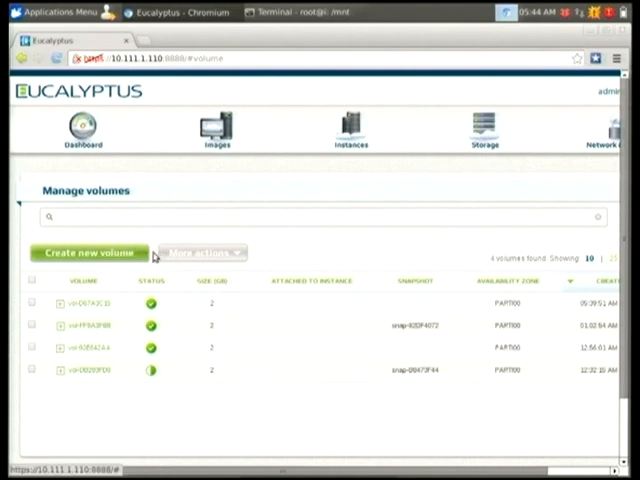
{"action": "left_click", "coordinate": [88, 252]}
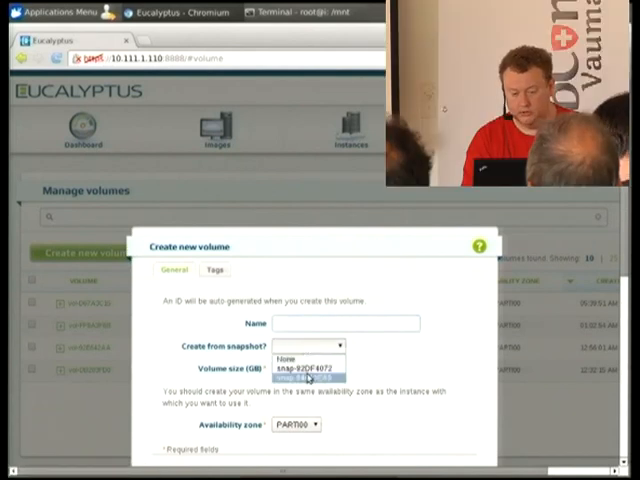
{"action": "left_click", "coordinate": [310, 376]}
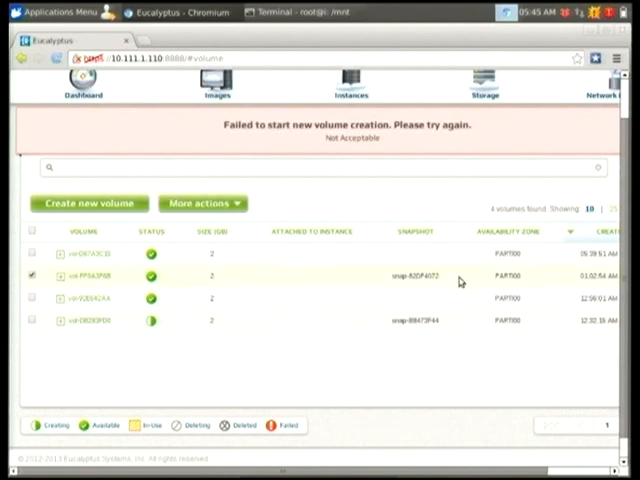
{"action": "mouse_move", "coordinate": [362, 156]}
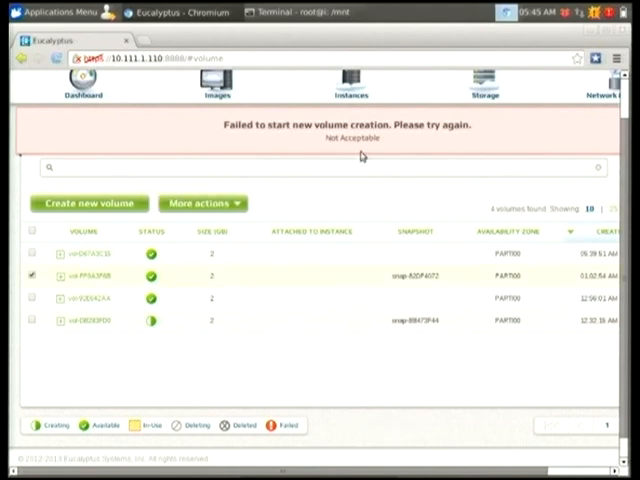
{"action": "scroll", "scroll_direction": "up", "scroll_amount": 3}
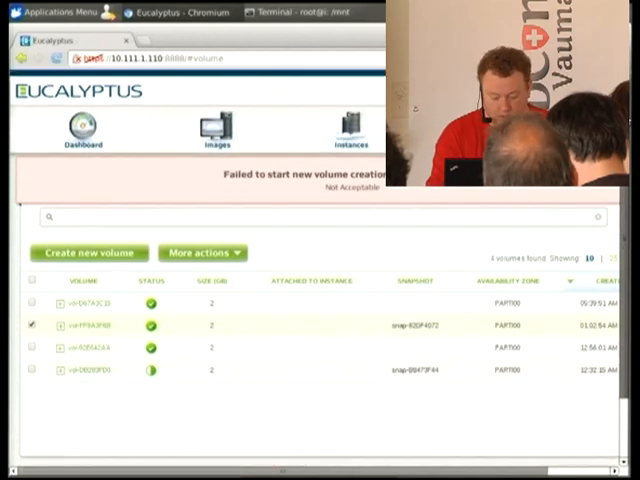
{"action": "left_click", "coordinate": [160, 40]}
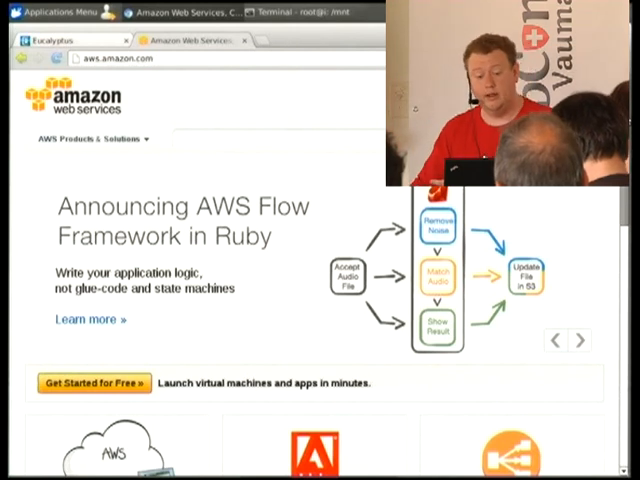
Step: Enter the EC2 Management Console and list the instances for the N. Virginia region
{"action": "left_click", "coordinate": [578, 340]}
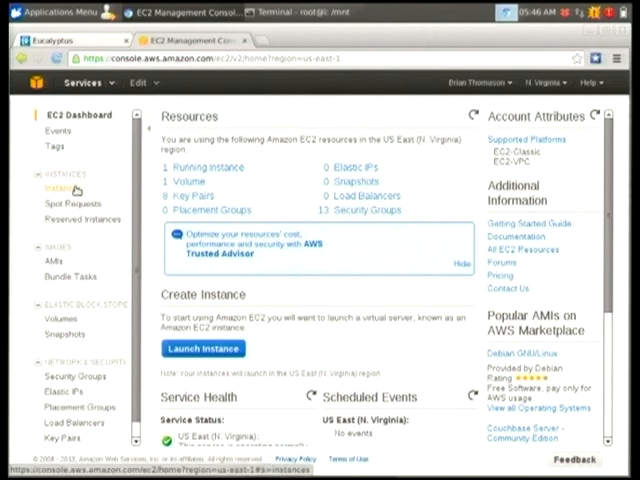
{"action": "left_click", "coordinate": [68, 186]}
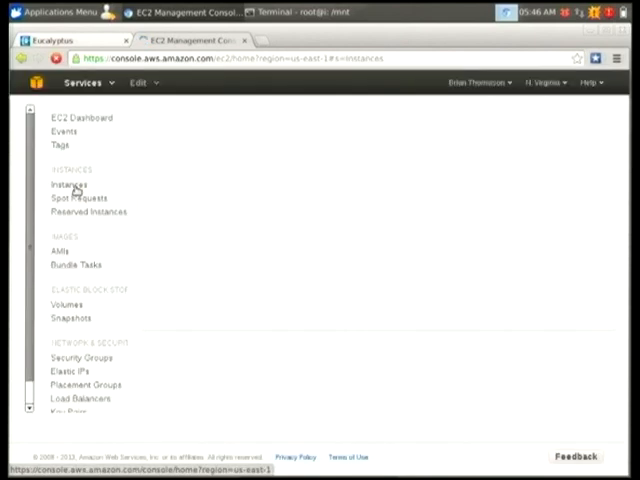
{"action": "left_click", "coordinate": [68, 184]}
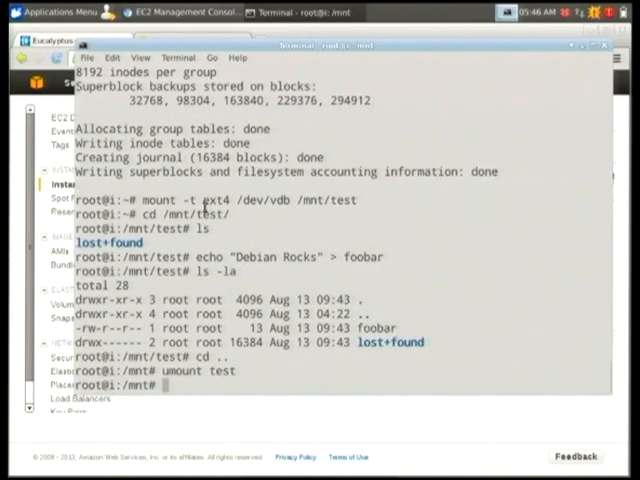
Step: Unmount the test volume, return to the previous directory, source eucarc and run euca-describe-images
{"action": "key", "text": "Return"}
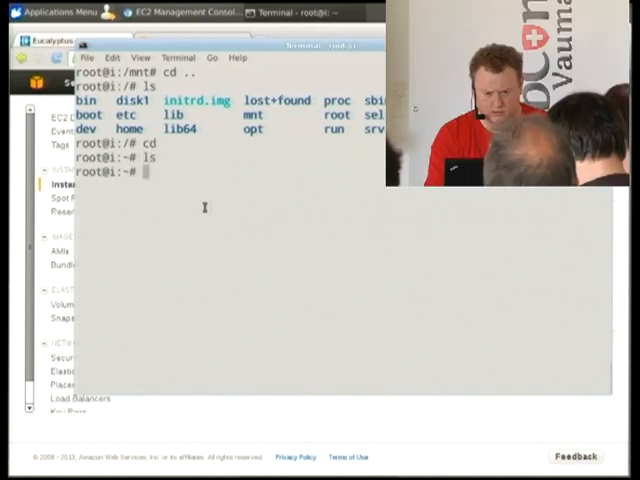
{"action": "type", "text": "cd -"}
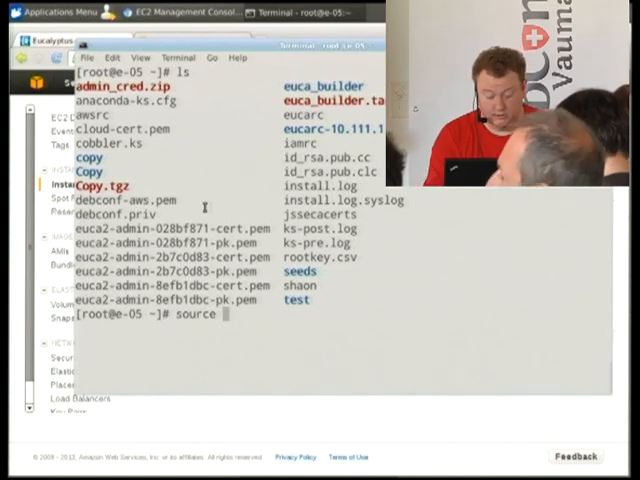
{"action": "type", "text": "eucarc"}
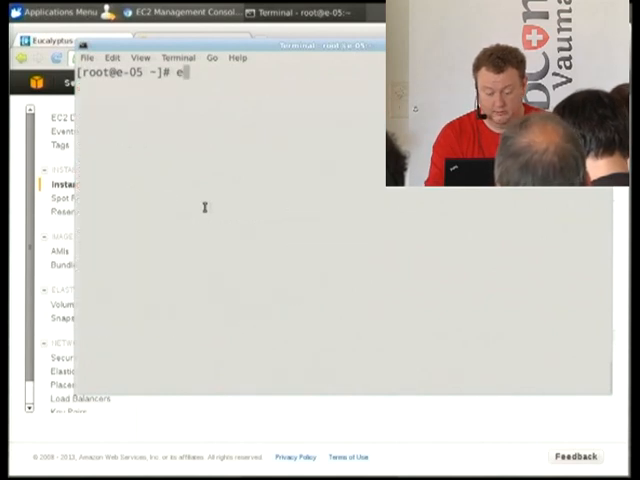
{"action": "type", "text": "uc"}
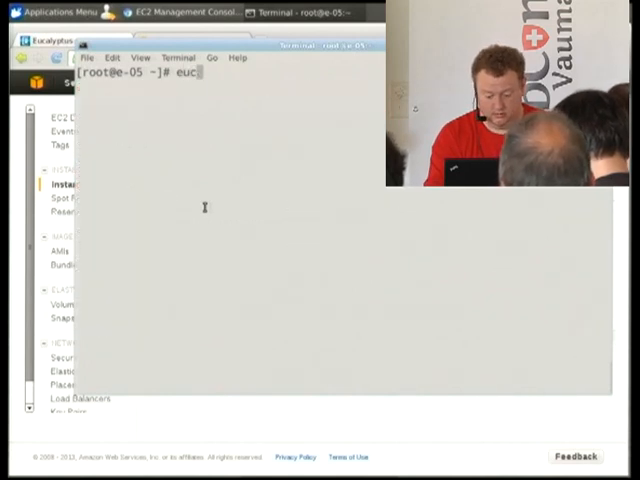
{"action": "type", "text": "a-describe-q"}
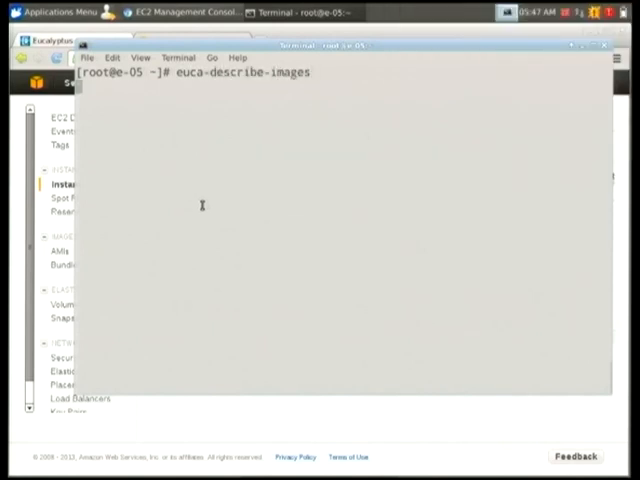
{"action": "key", "text": "Return"}
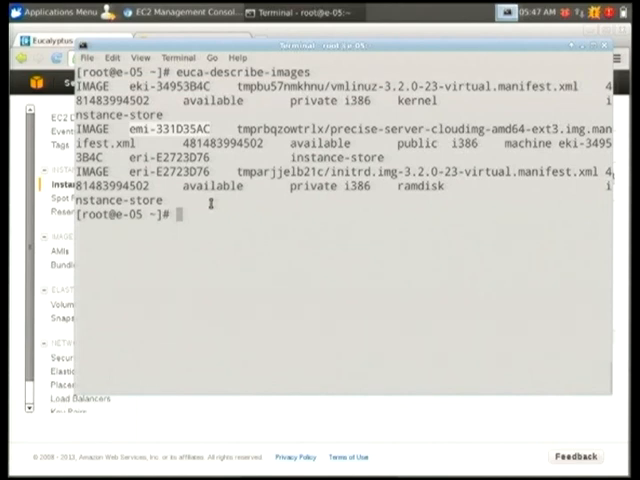
Step: Launch an instance of emi-331D35AC with the debconf key via euca-run-instances
{"action": "type", "text": "euca-run-instances"}
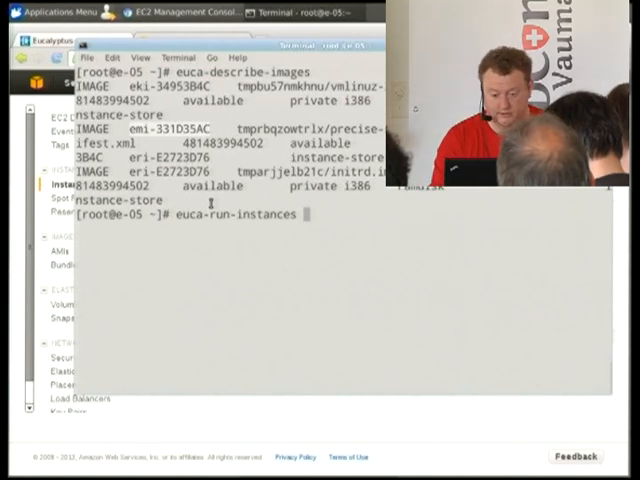
{"action": "type", "text": "emi-331D35AC"}
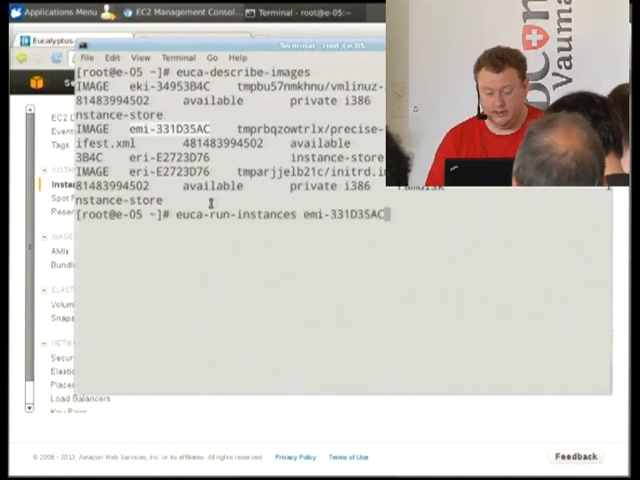
{"action": "type", "text": "-k"}
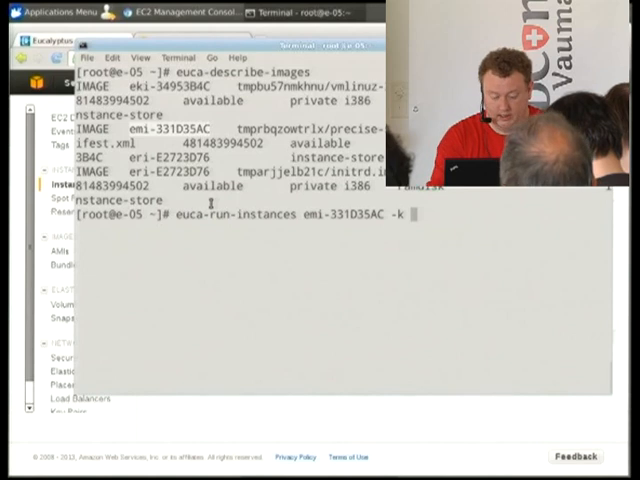
{"action": "type", "text": "debconf"}
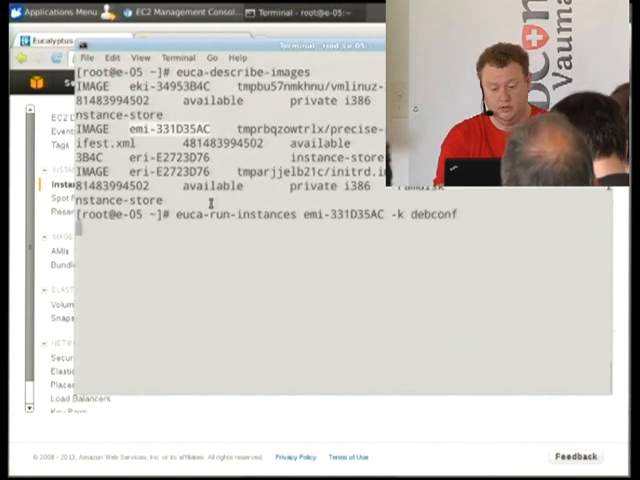
{"action": "key", "text": "Return"}
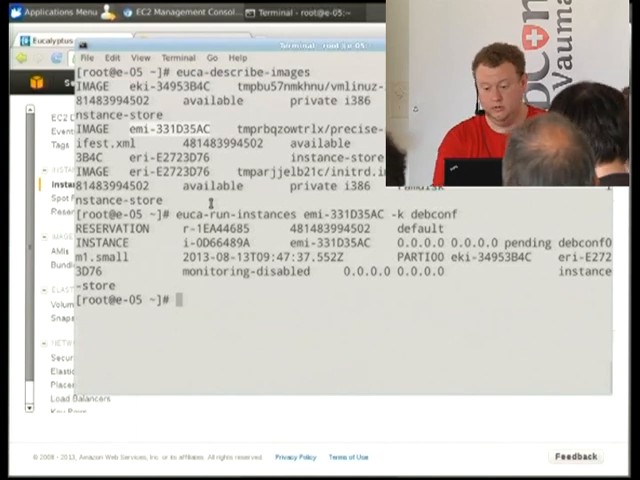
Step: Source awsrc, then grep the shell history for 'ami' and 'AMI'
{"action": "type", "text": "source"}
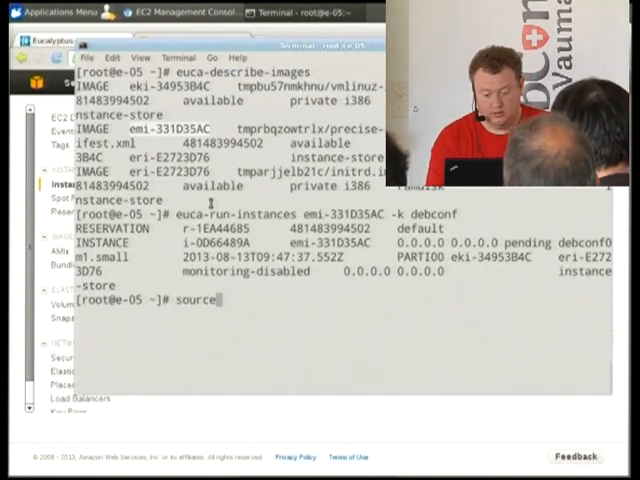
{"action": "type", "text": "awsrc"}
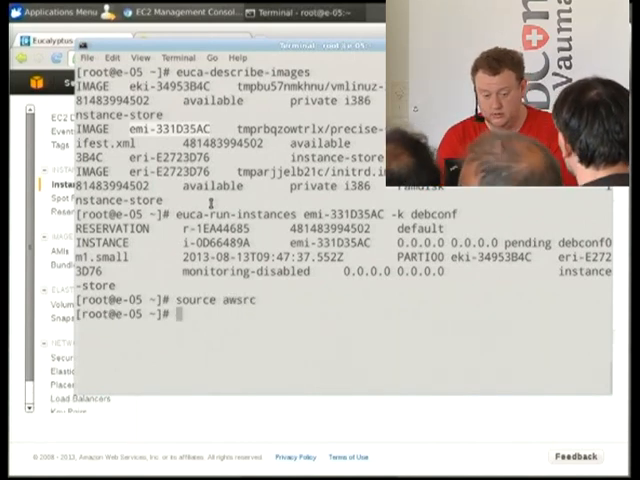
{"action": "type", "text": "history |gr"}
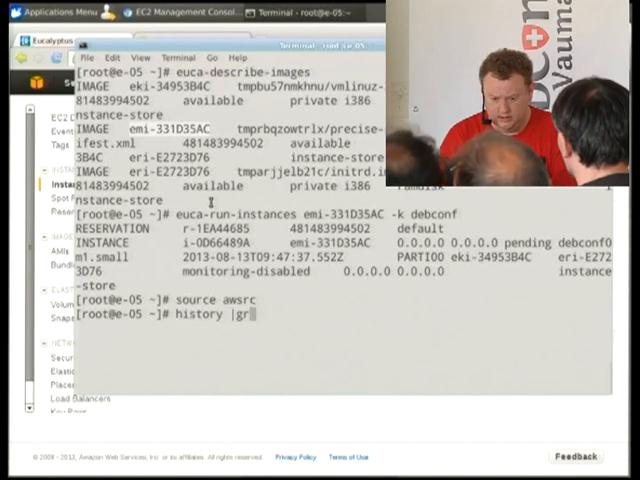
{"action": "key", "text": "Return"}
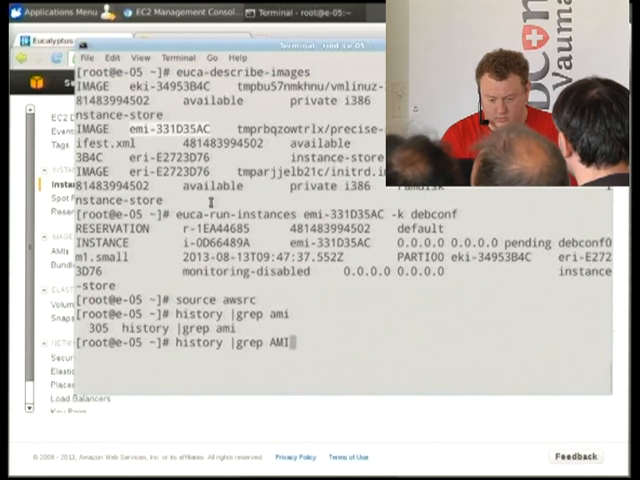
{"action": "key", "text": "Return"}
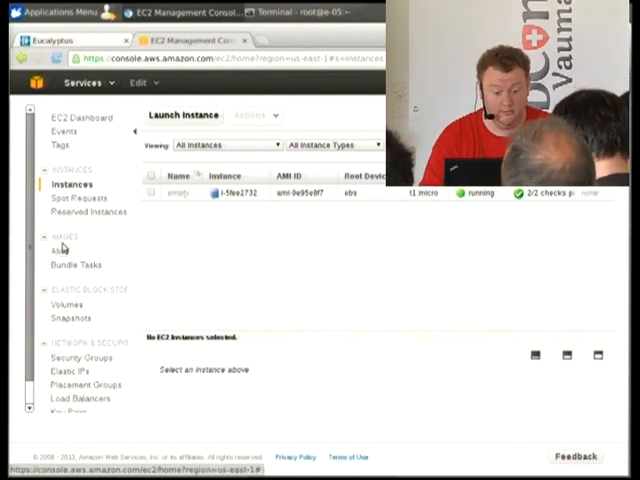
{"action": "mouse_move", "coordinate": [100, 144]}
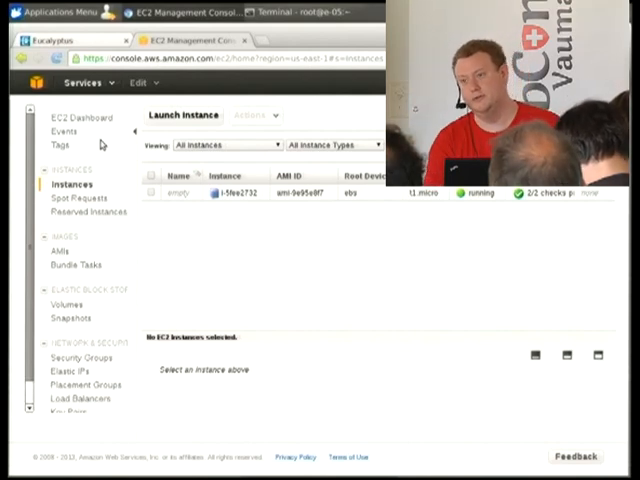
Step: Filter the AMI list to public images matching '7.1' and grab the first debian-wheezy AMI ID
{"action": "left_click", "coordinate": [56, 268]}
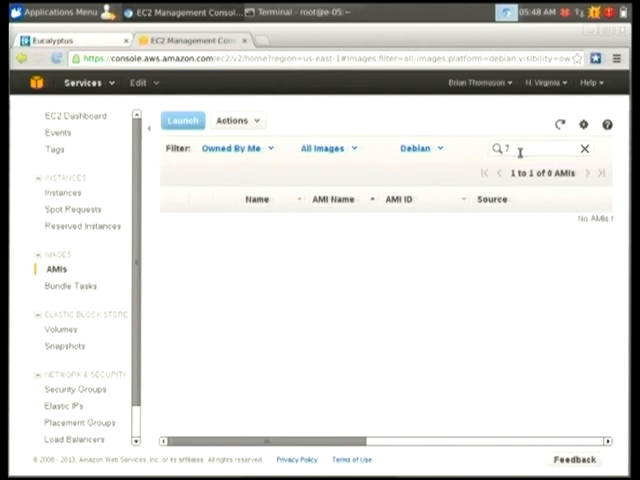
{"action": "left_click", "coordinate": [234, 148]}
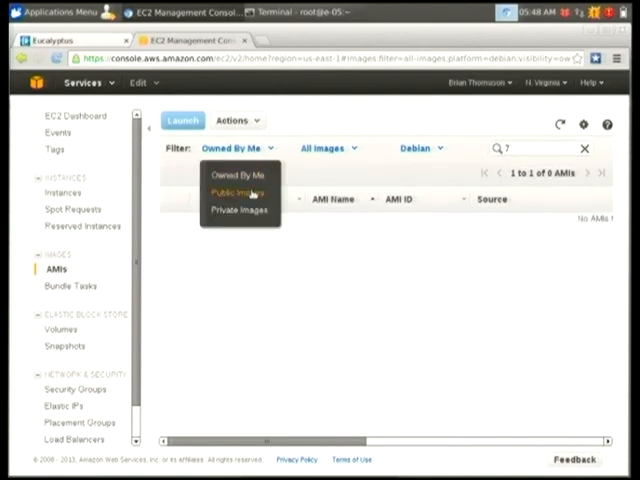
{"action": "left_click", "coordinate": [238, 192]}
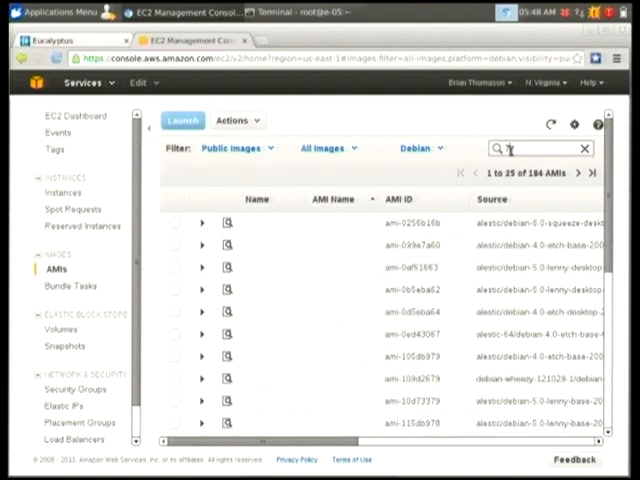
{"action": "type", "text": "7.1"}
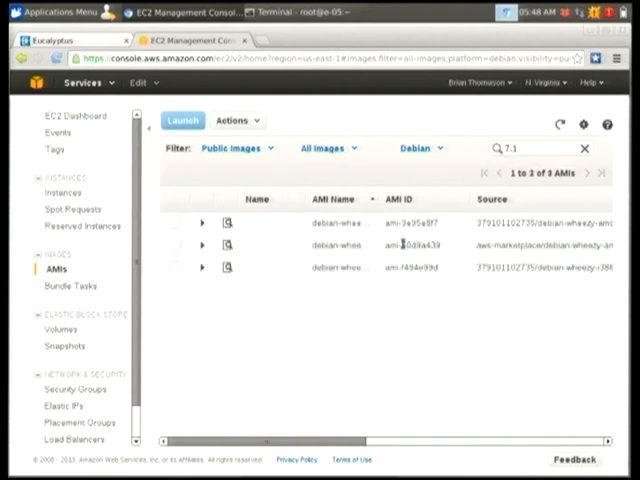
{"action": "left_click", "coordinate": [186, 224]}
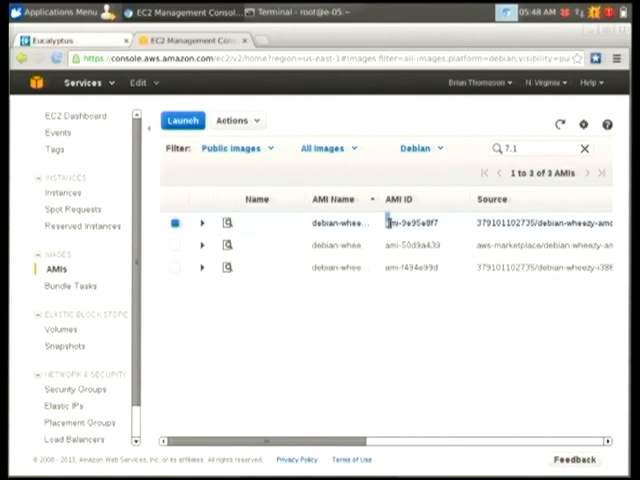
{"action": "double_click", "coordinate": [410, 220]}
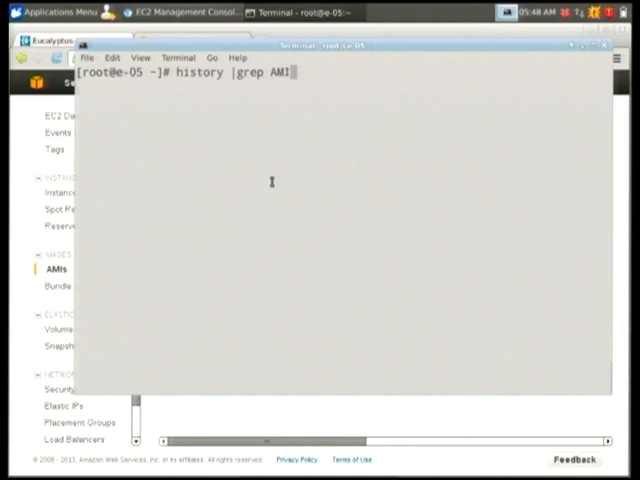
Step: Run euca-run-instances ami-9e95e8f7 -k debconf-aws to launch the Debian instance on AWS
{"action": "type", "text": "euca-run-instances emi-331D35AC -k debconf"}
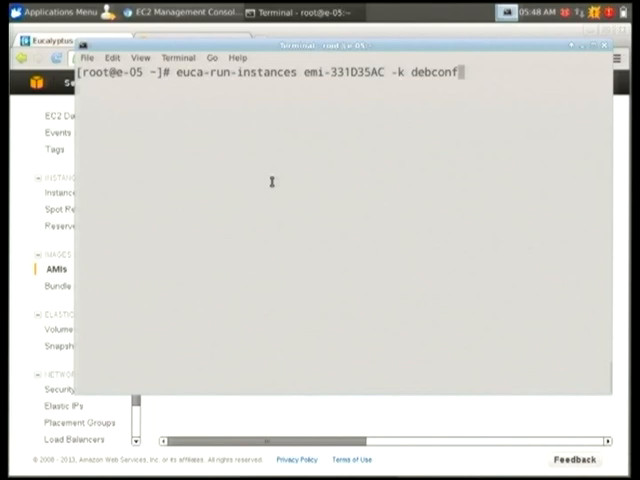
{"action": "type", "text": "-aws"}
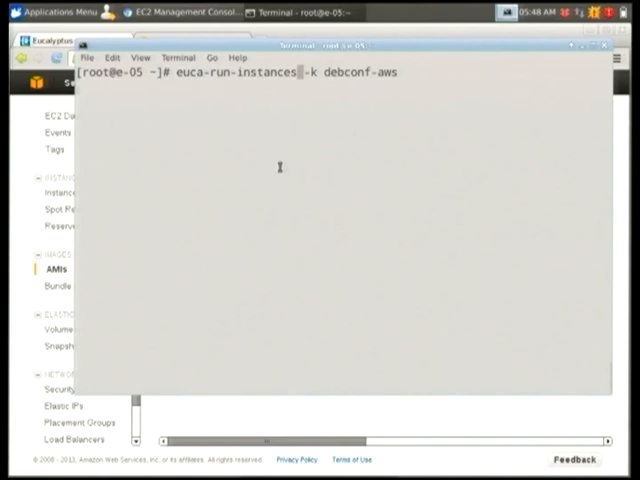
{"action": "type", "text": "ami-9e95e8f7"}
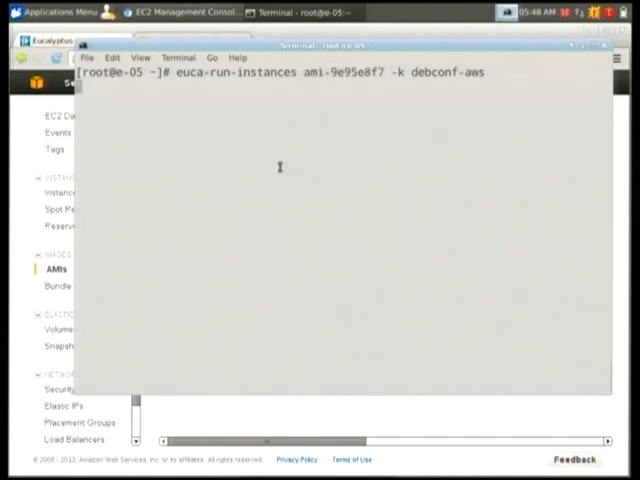
{"action": "key", "text": "Return"}
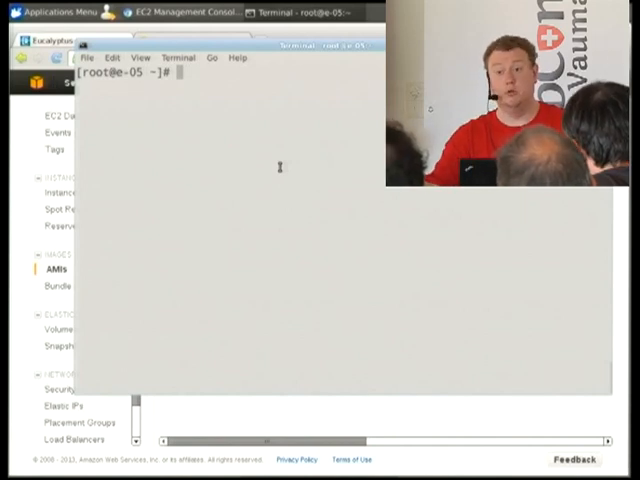
Step: Source eucarc and run eustore-describe-images to list all eustore images
{"action": "type", "text": "eus"}
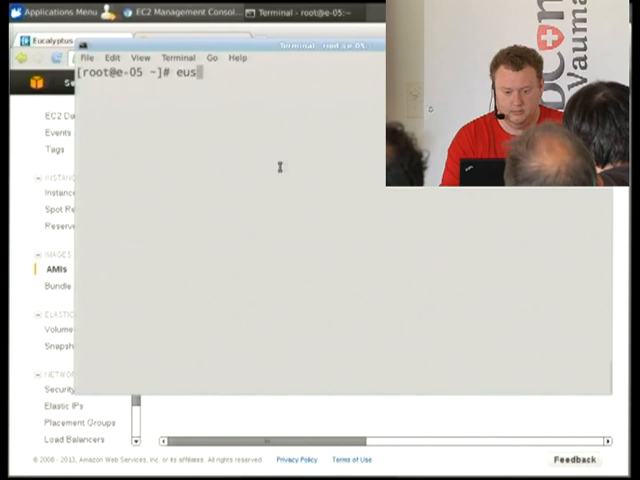
{"action": "type", "text": "tore-"}
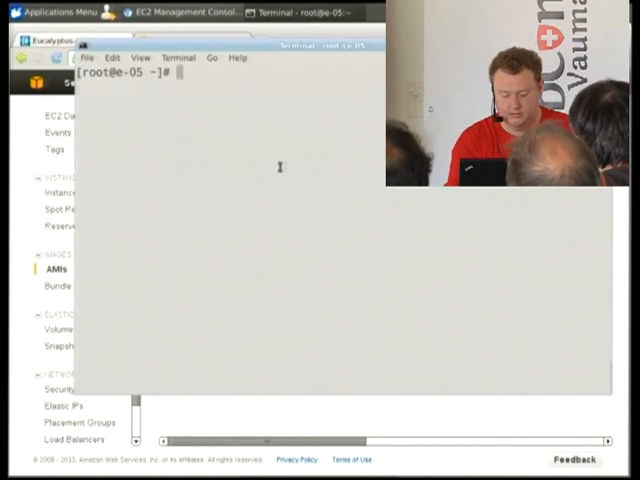
{"action": "type", "text": "source eucarc"}
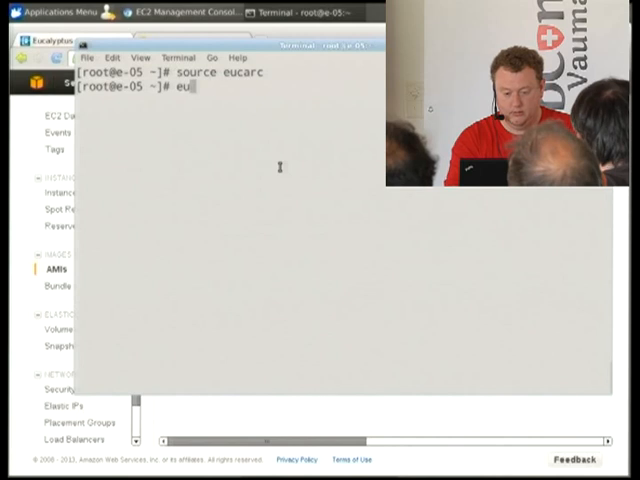
{"action": "type", "text": "store-"}
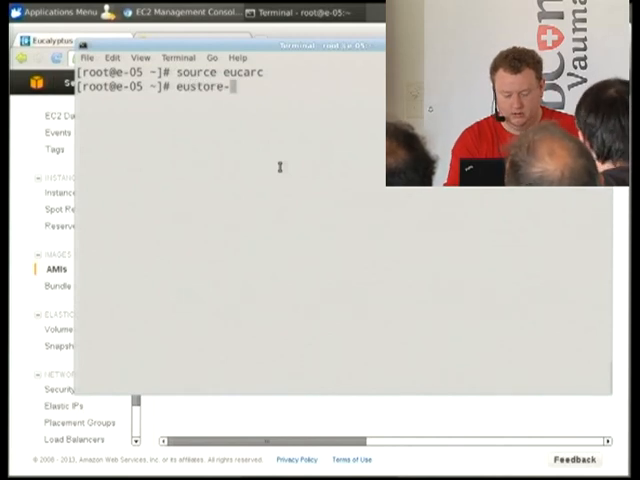
{"action": "type", "text": "describe-images"}
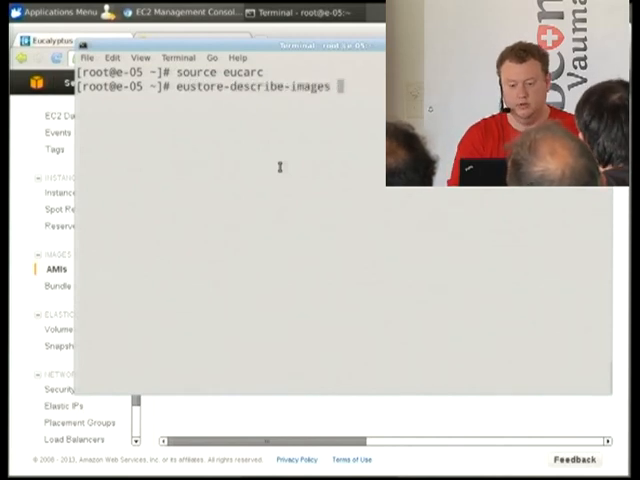
{"action": "key", "text": "Return"}
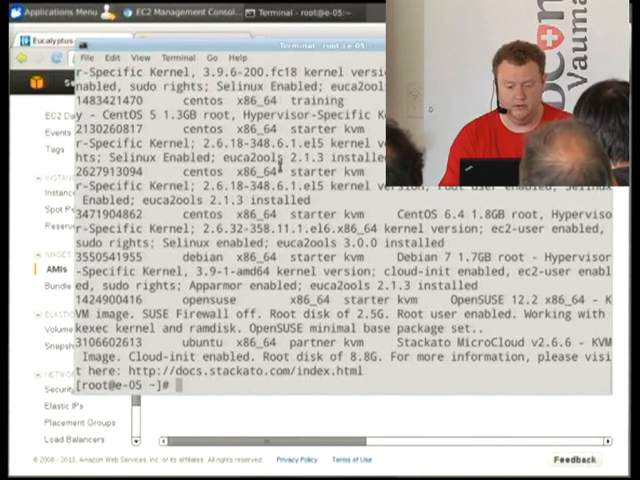
Step: Rerun eustore-describe-images piped through grep to show only the Debian entry
{"action": "type", "text": "euostore-describe-images"}
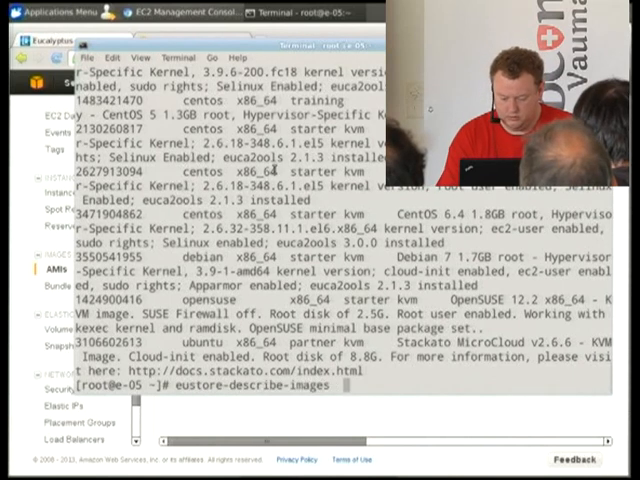
{"action": "type", "text": "|grep debian"}
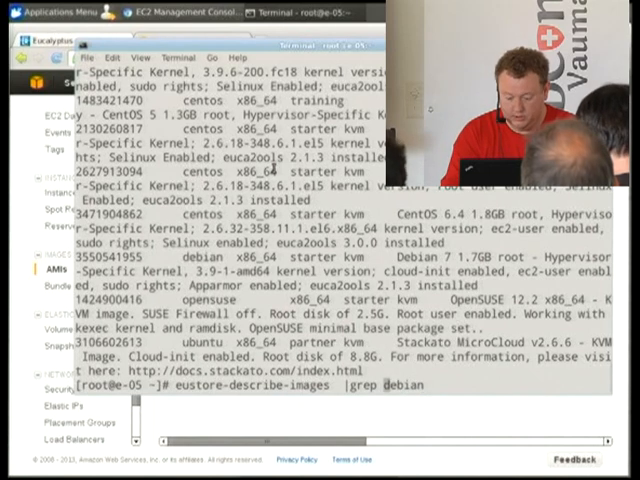
{"action": "key", "text": "Return"}
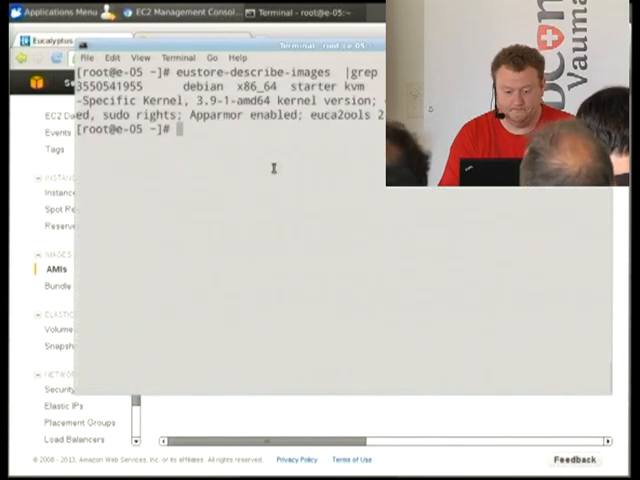
{"action": "key", "text": "Return"}
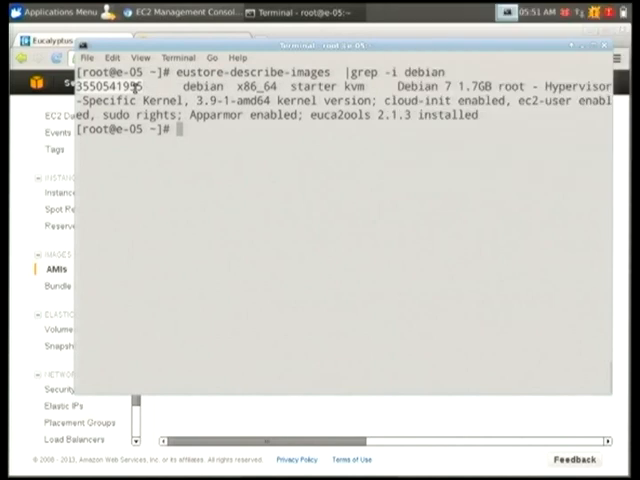
{"action": "type", "text": "eustore-install-image"}
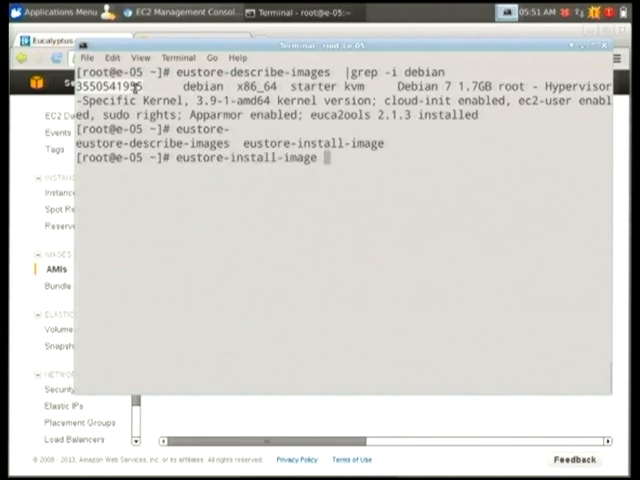
{"action": "type", "text": "-i 3550541955"}
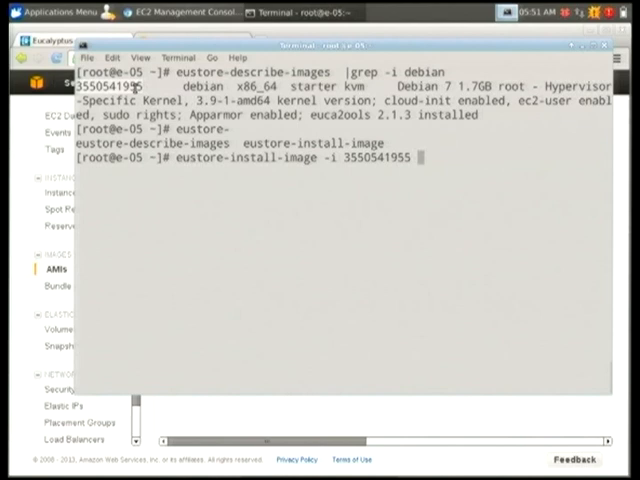
{"action": "type", "text": "-k"}
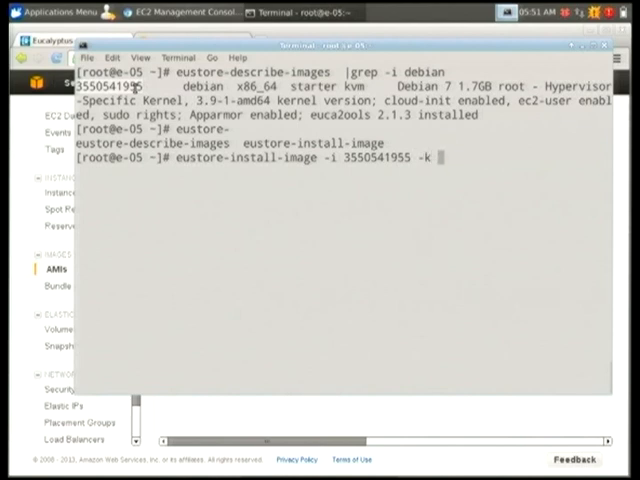
{"action": "type", "text": "kvm"}
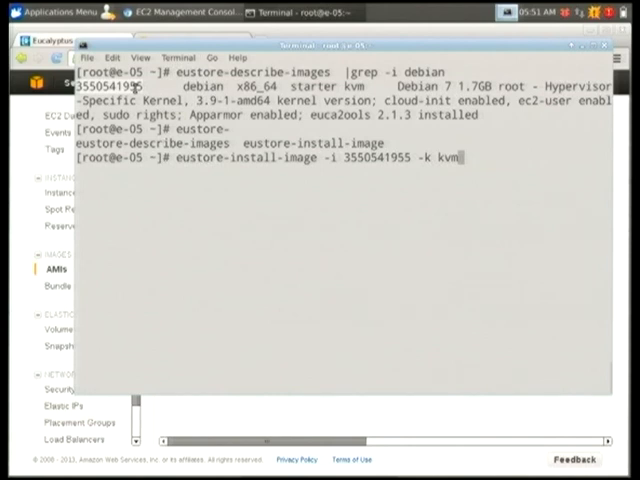
{"action": "type", "text": "-"}
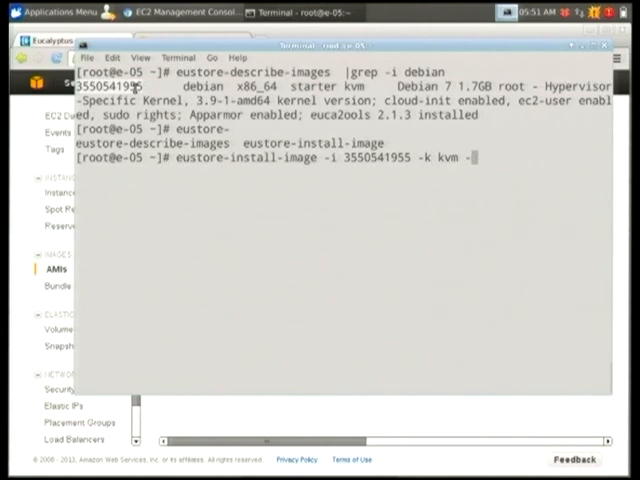
{"action": "type", "text": "-b"}
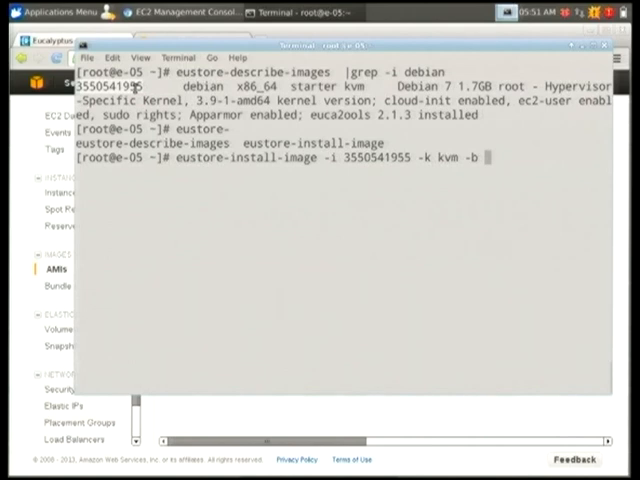
{"action": "type", "text": "debian"}
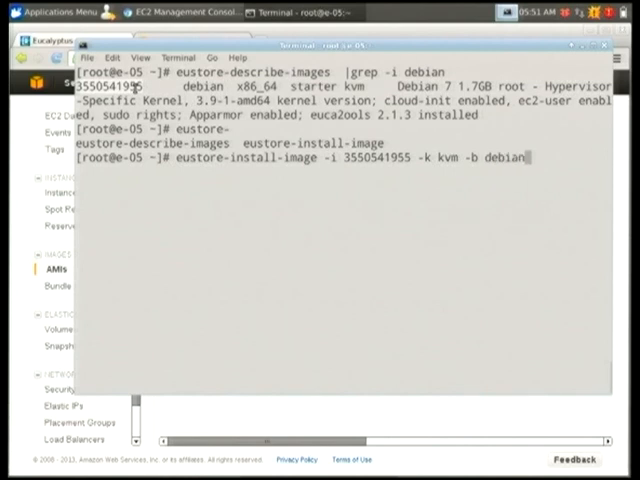
{"action": "key", "text": "Return"}
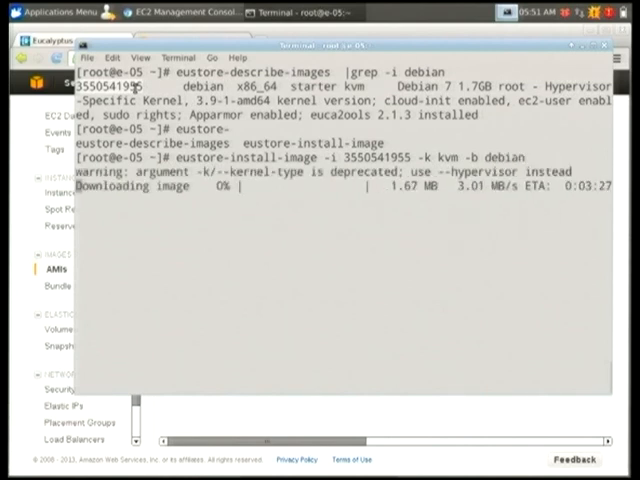